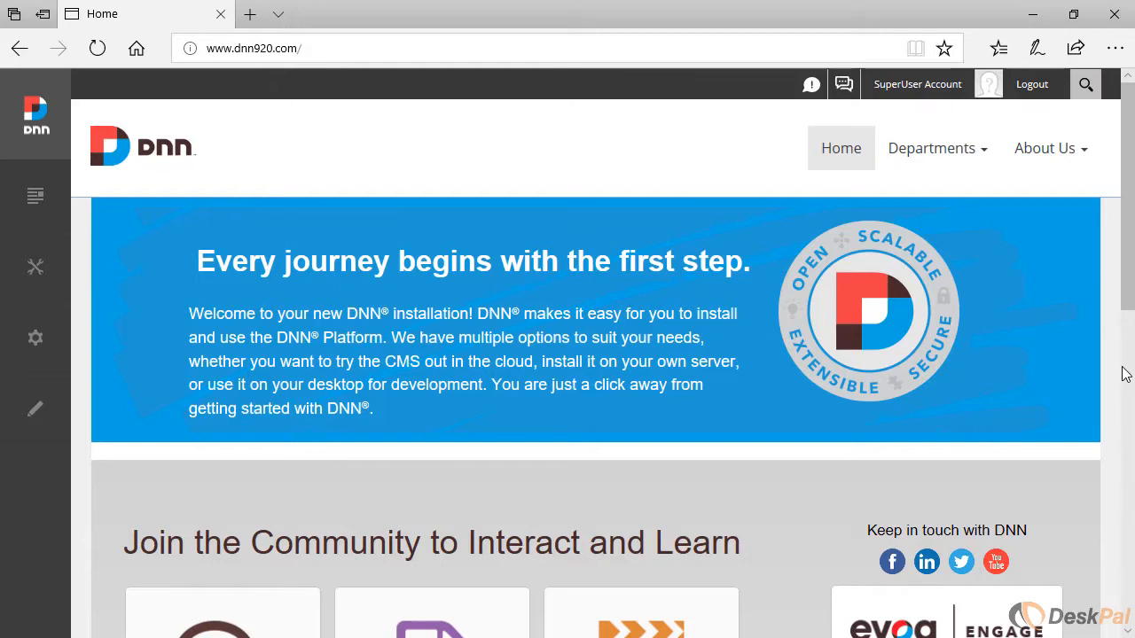
mouse_move(362, 37)
text(test.php)
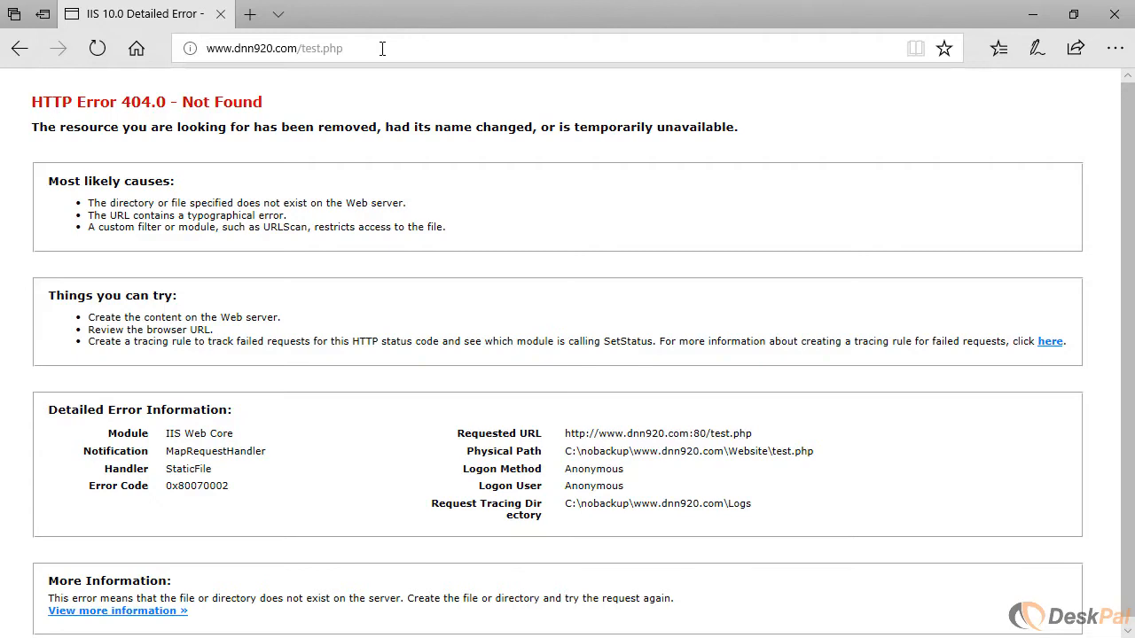
click(284, 48)
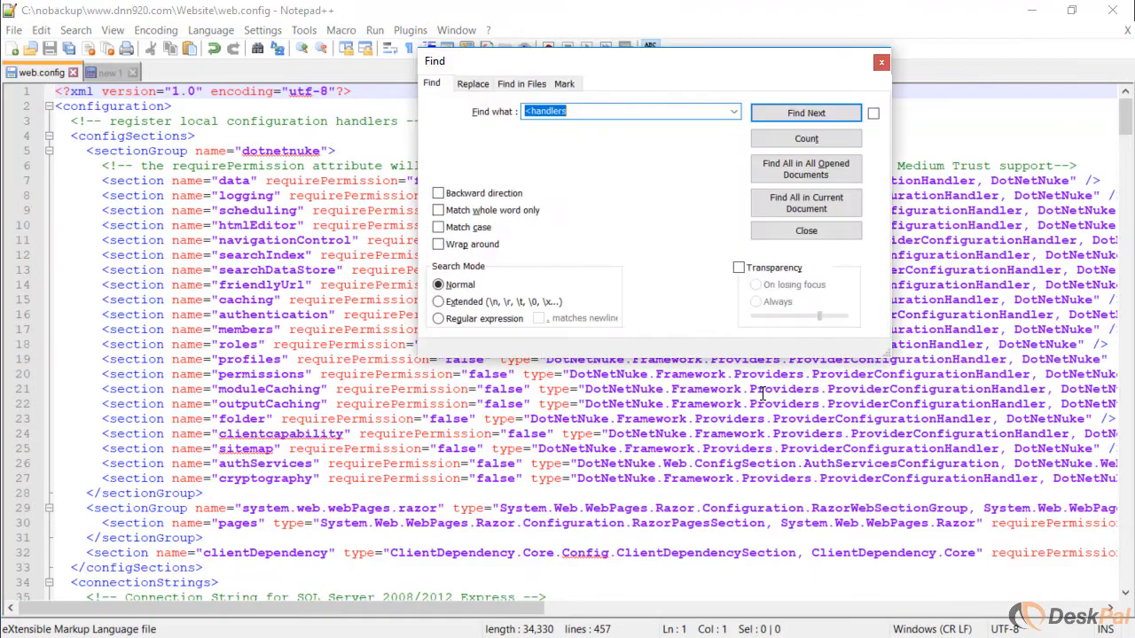
Step: Find the <handlers> section in web.config and dismiss the search
click(805, 113)
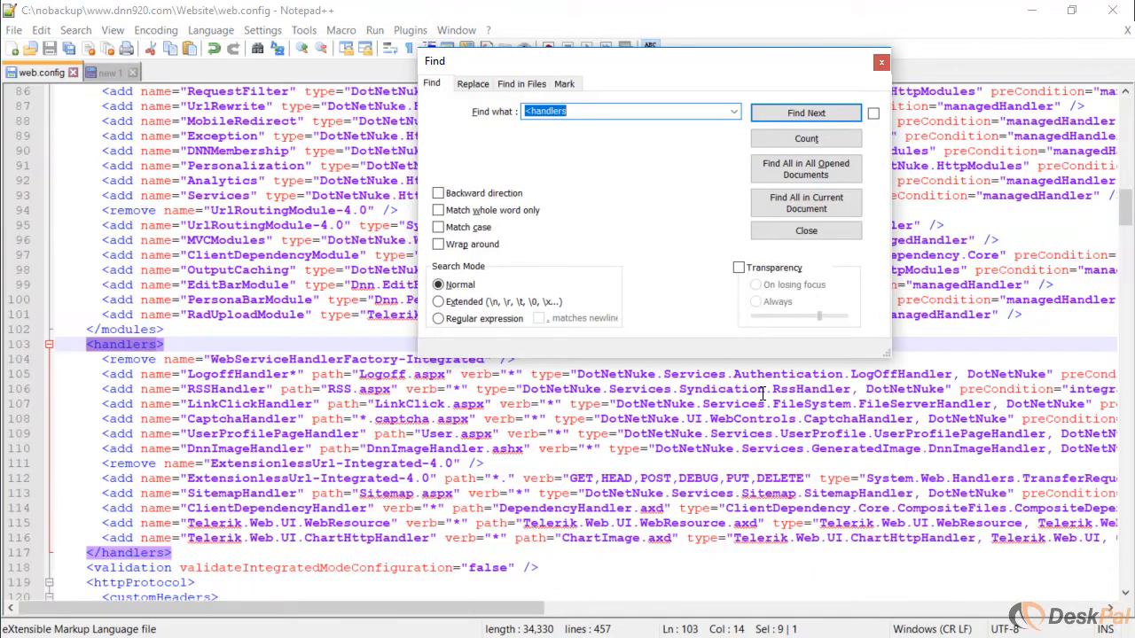
click(805, 113)
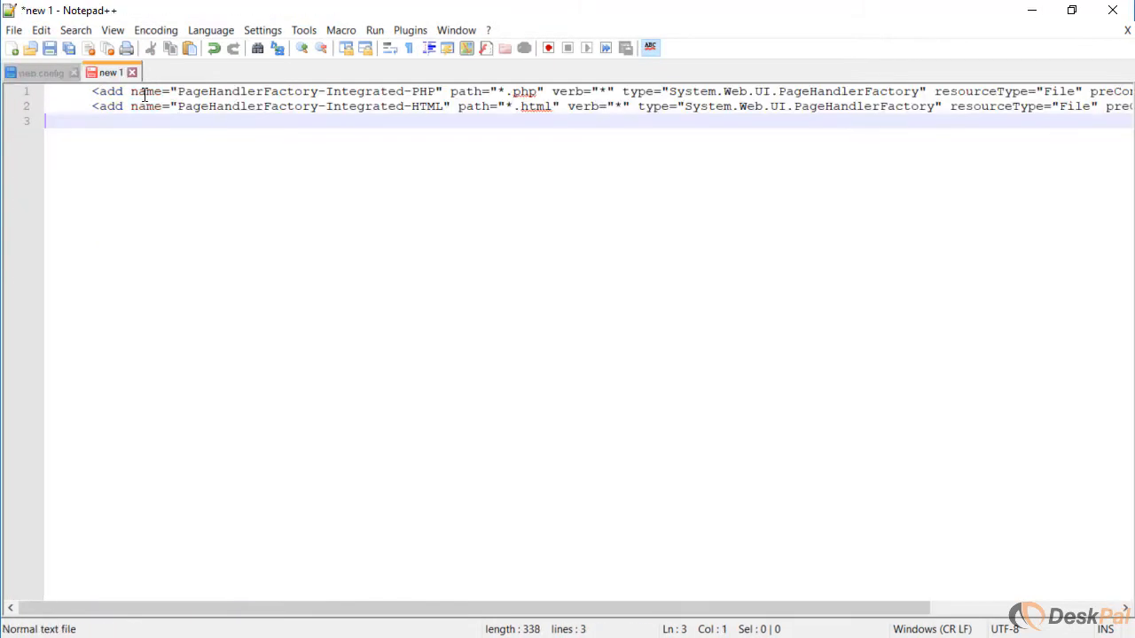
Step: Review the .php and .html PageHandlerFactory add lines and select both for copying
click(293, 91)
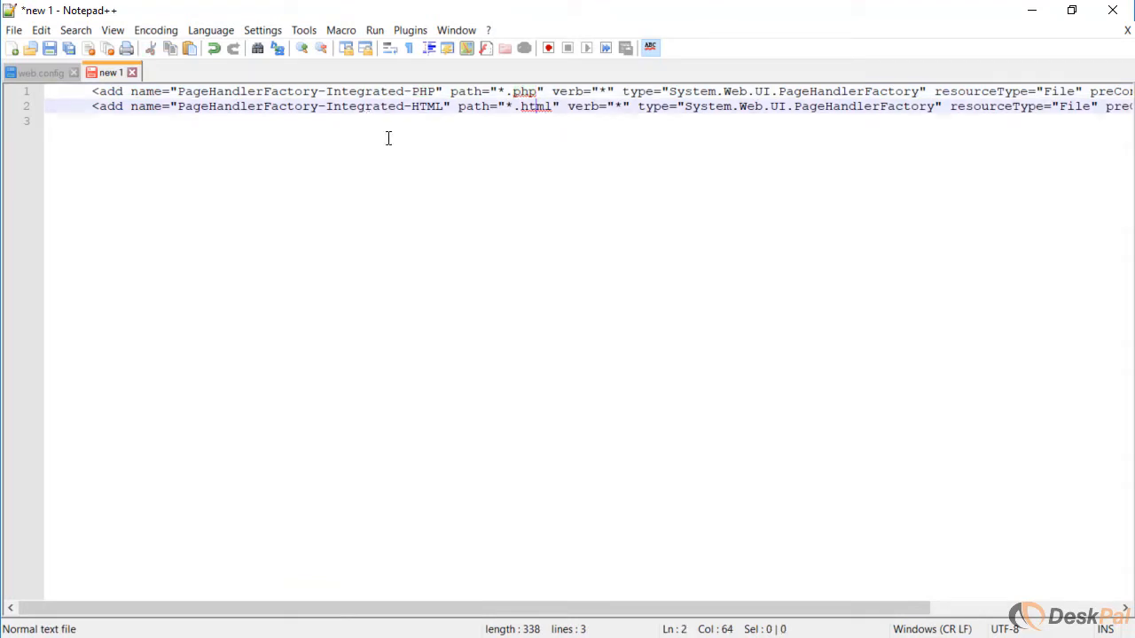
click(133, 92)
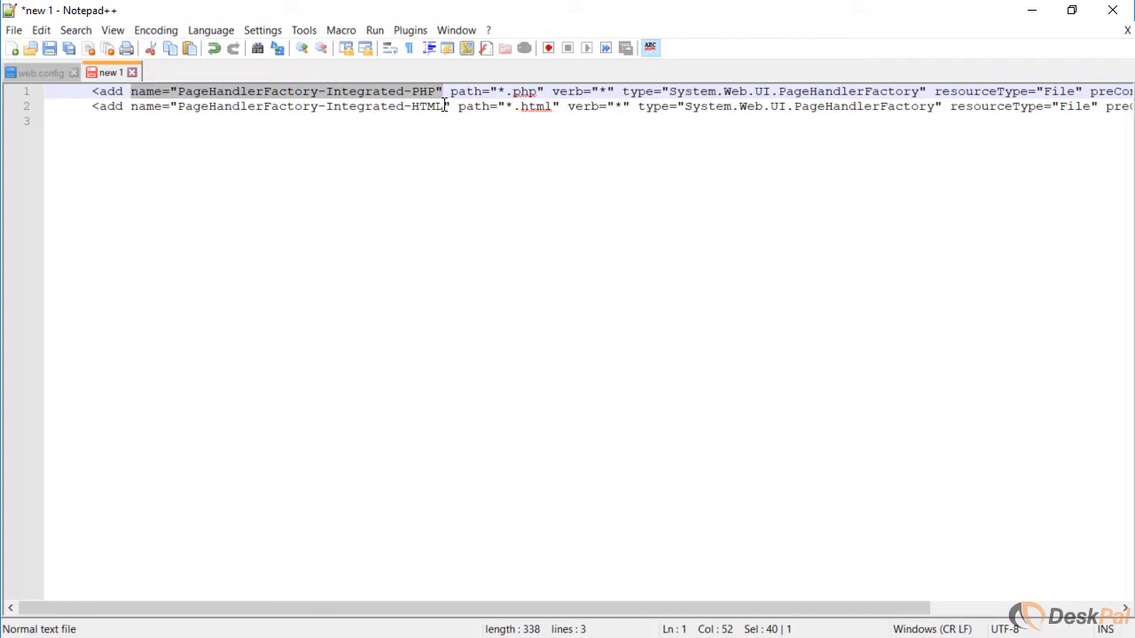
click(425, 92)
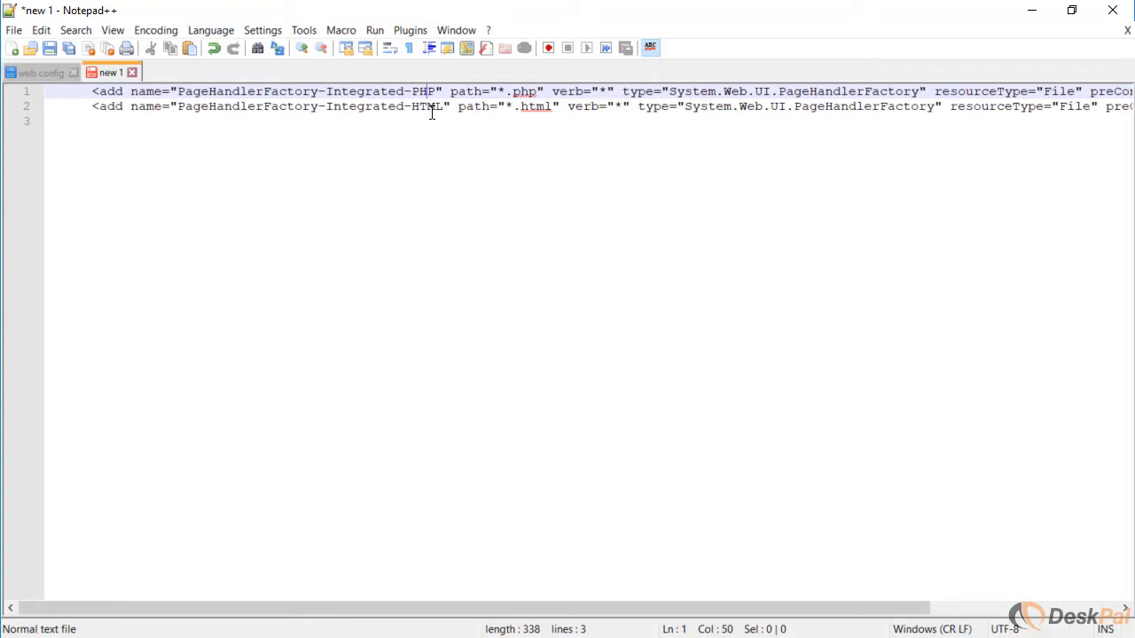
double_click(425, 107)
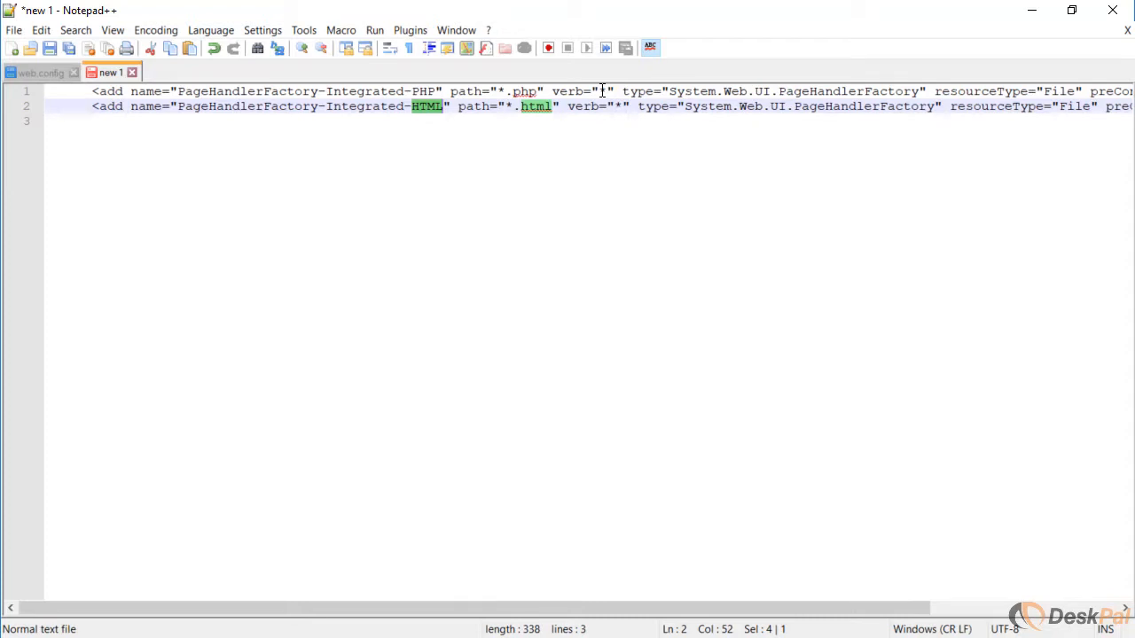
scroll(right, 3)
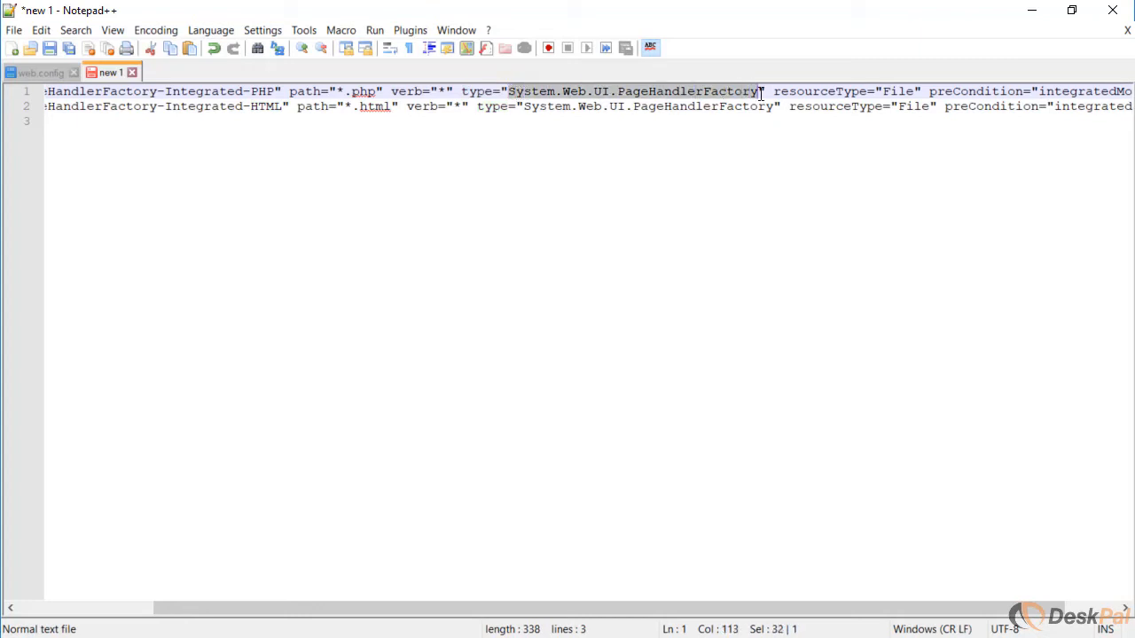
mouse_move(782, 145)
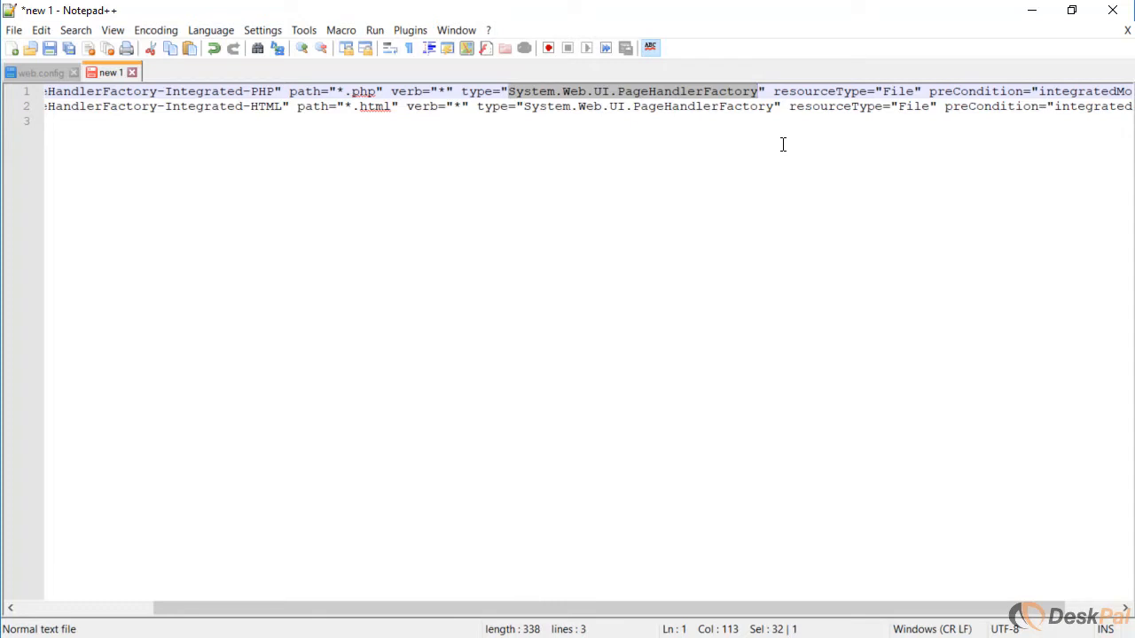
mouse_move(911, 93)
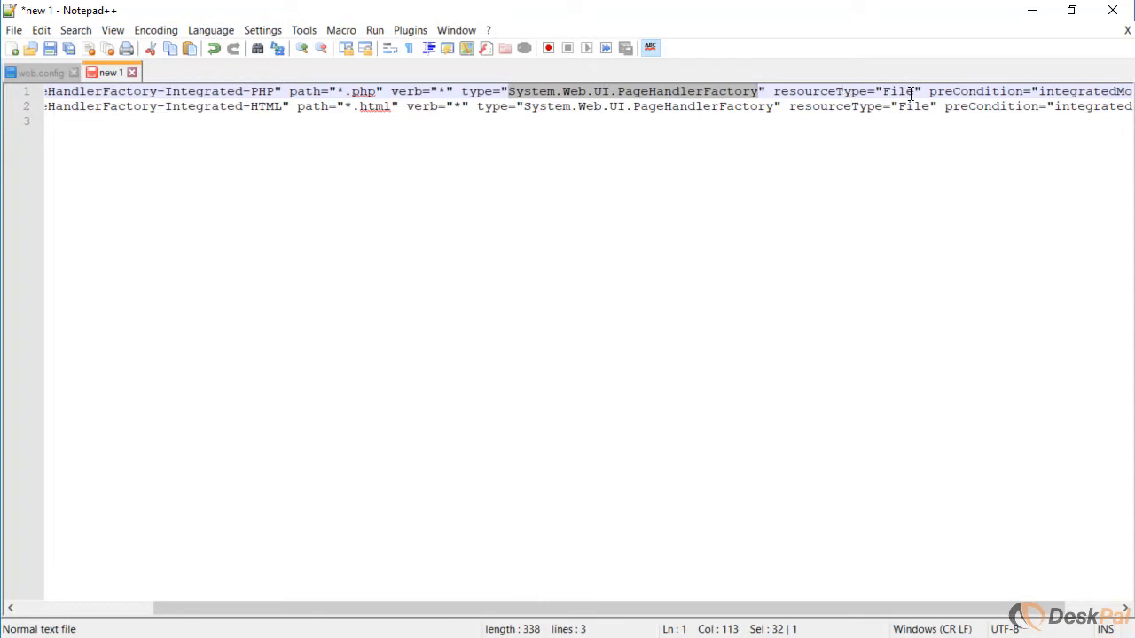
scroll(right, 3)
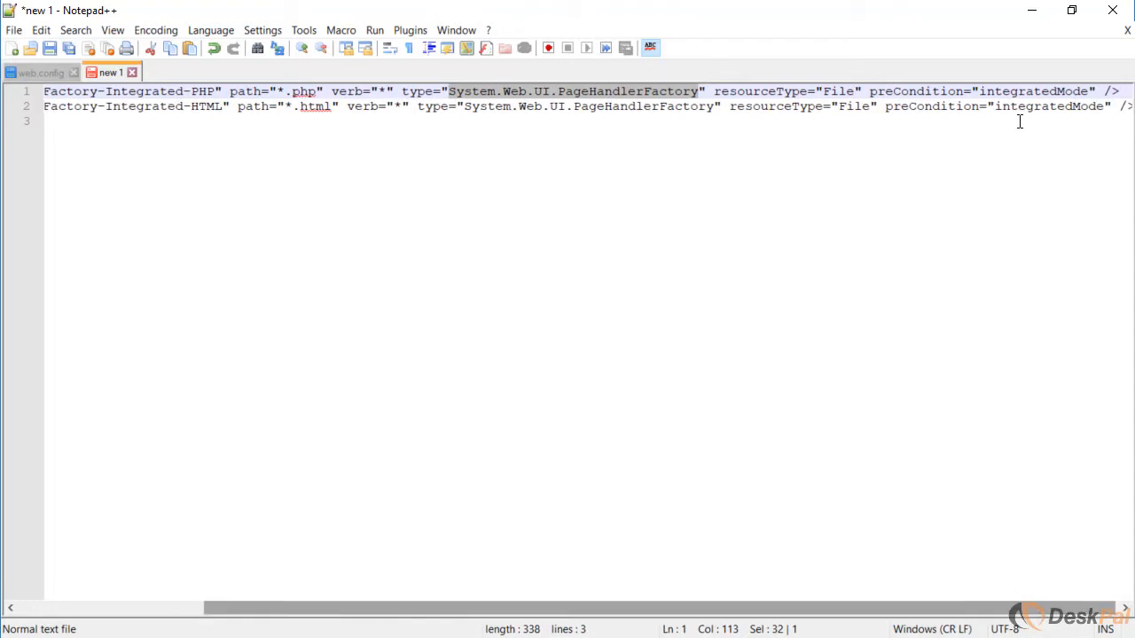
mouse_move(1017, 92)
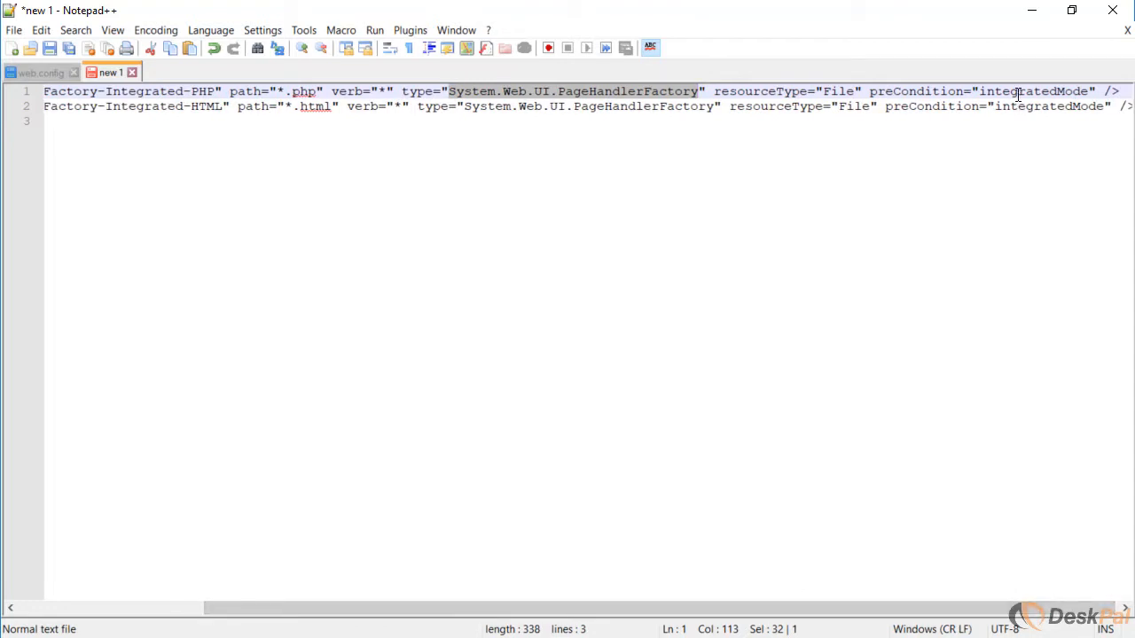
click(1015, 91)
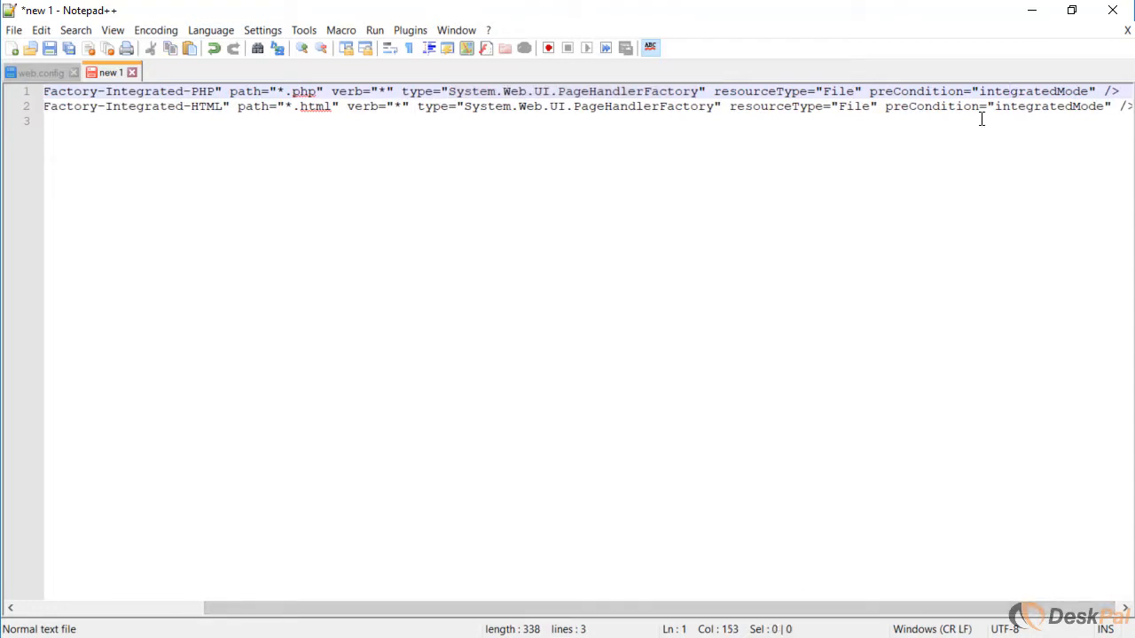
key(ctrl+a)
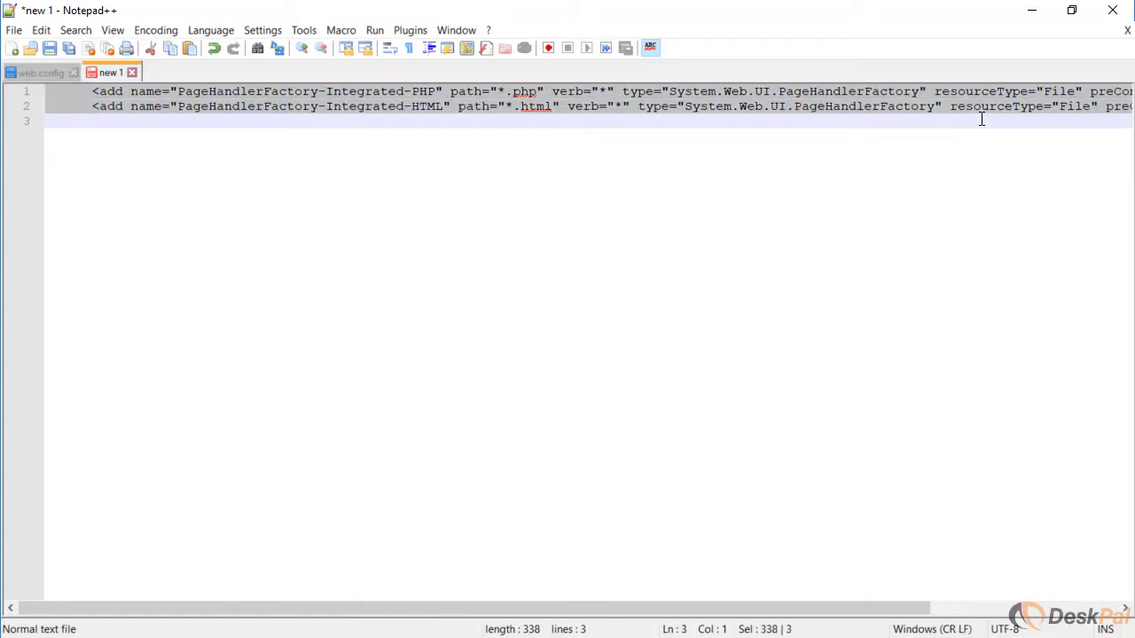
Step: Return to web.config and paste the PHP and HTML handler entries into the handlers section
click(35, 70)
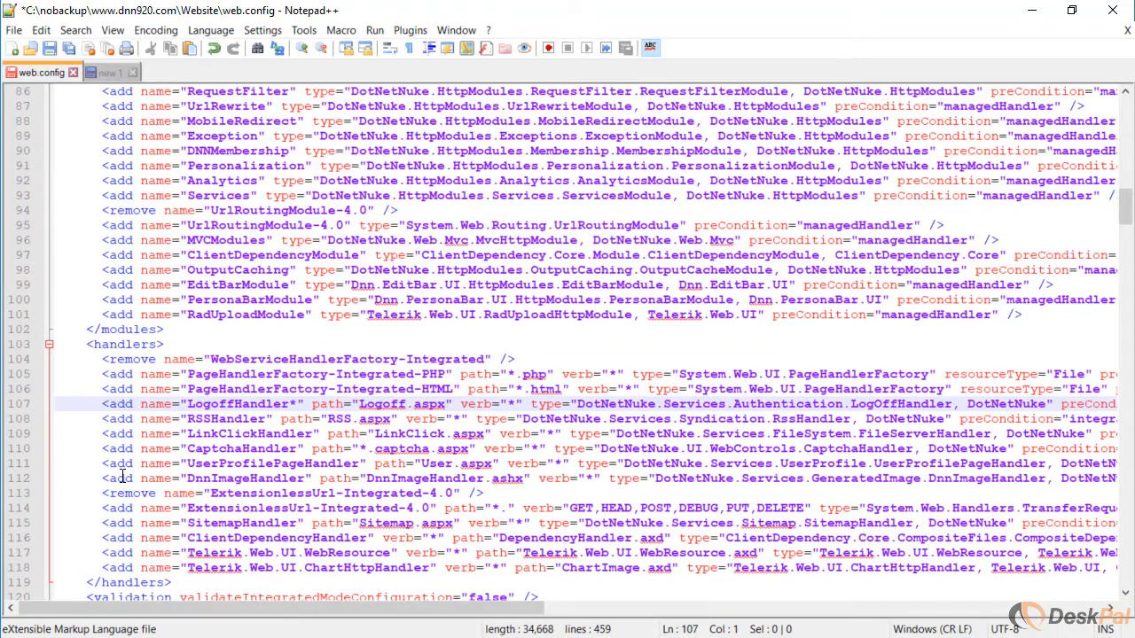
mouse_move(283, 390)
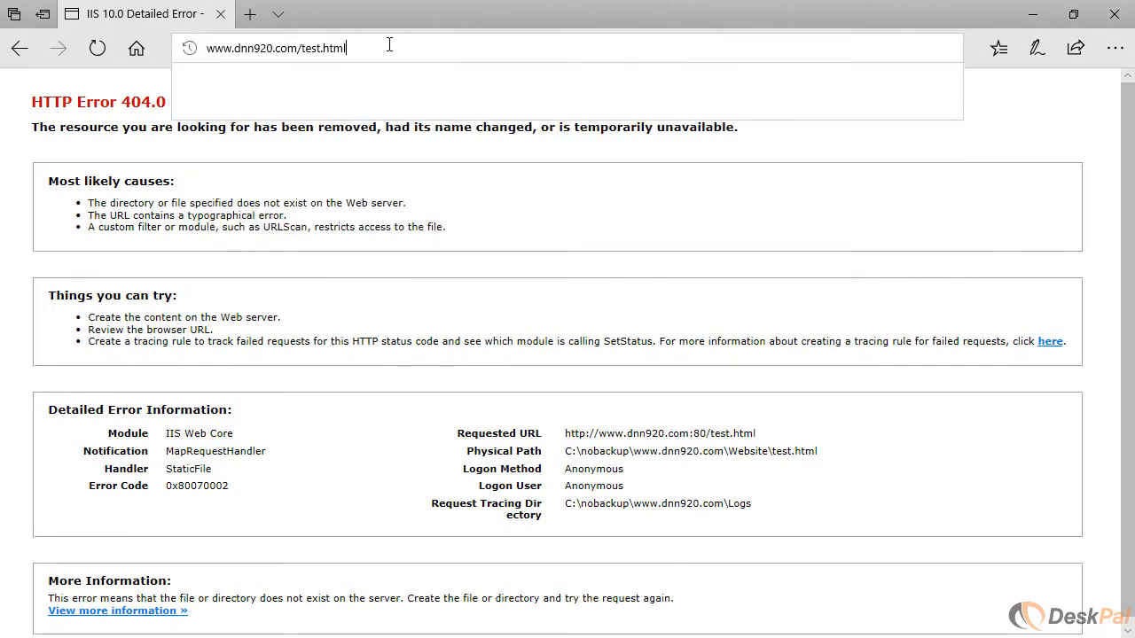
Step: Load test.html and test.php to confirm DNN's own 404 page, then go back home
key(Return)
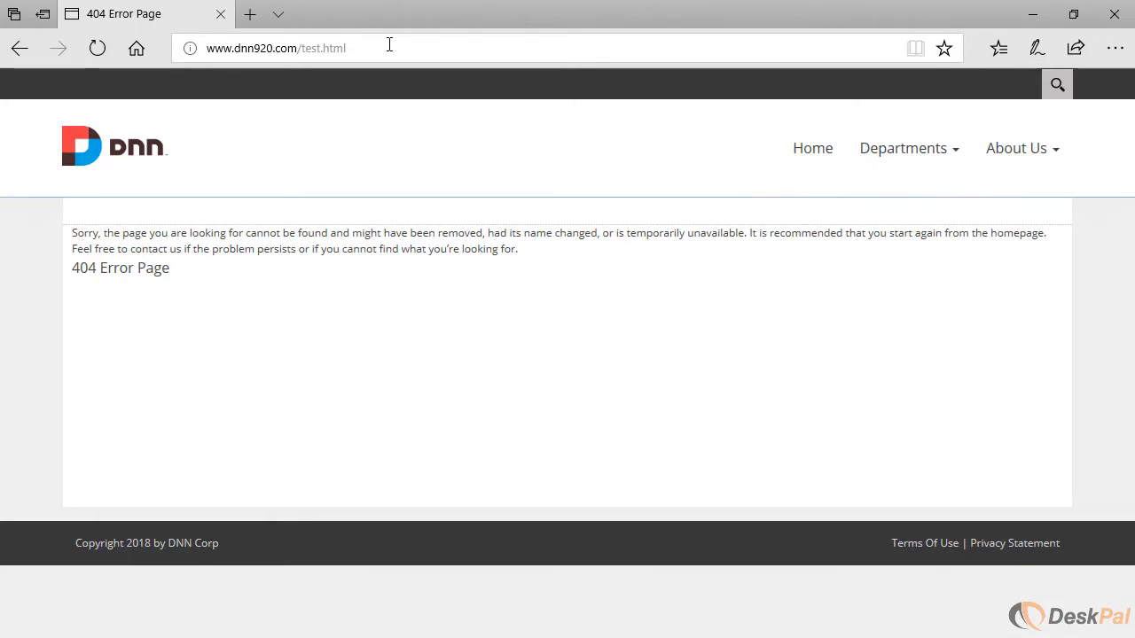
mouse_move(364, 71)
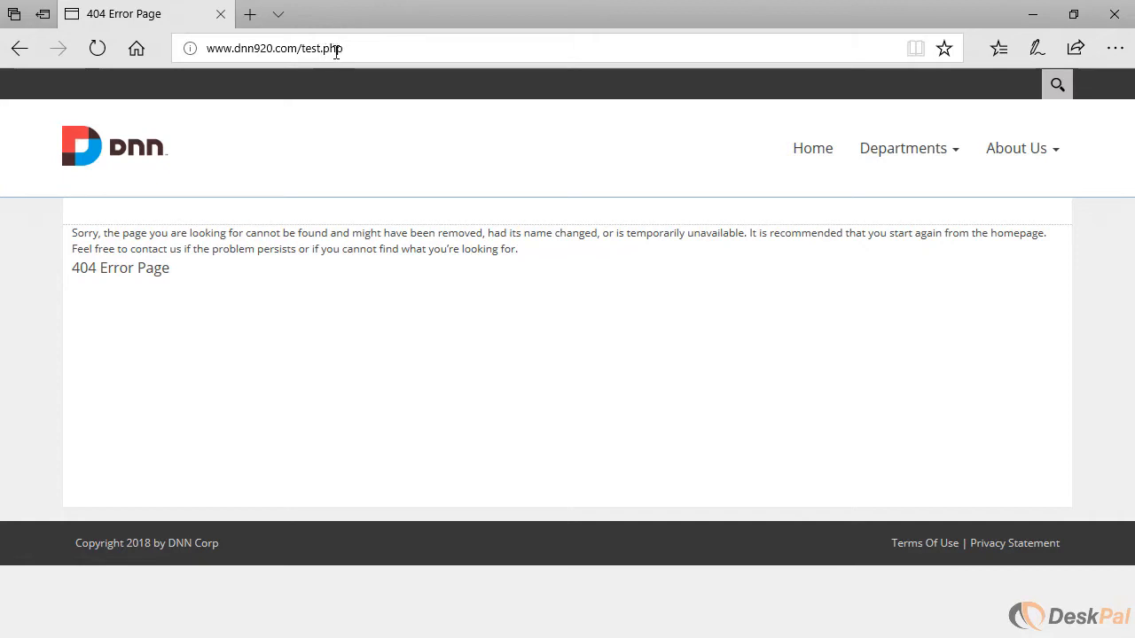
mouse_move(184, 282)
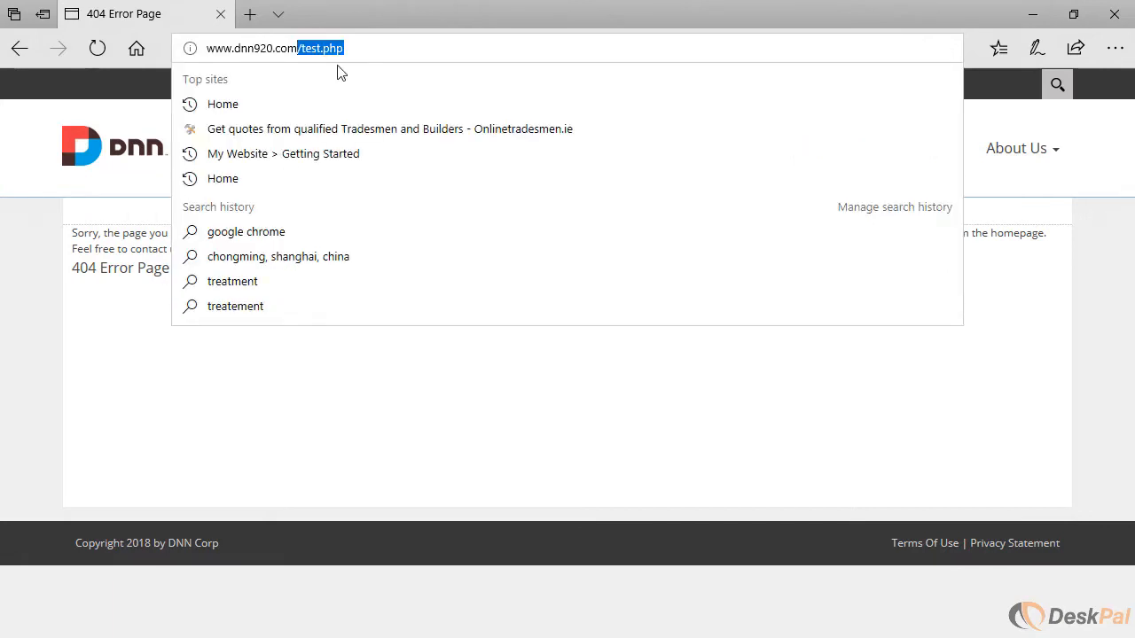
click(223, 103)
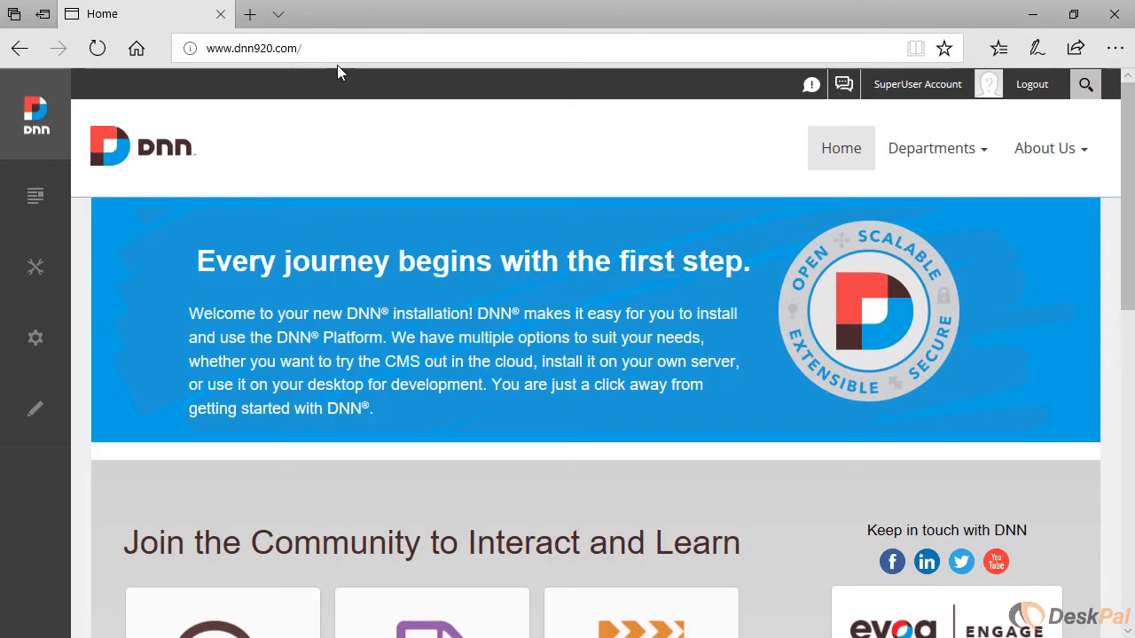
mouse_move(1046, 149)
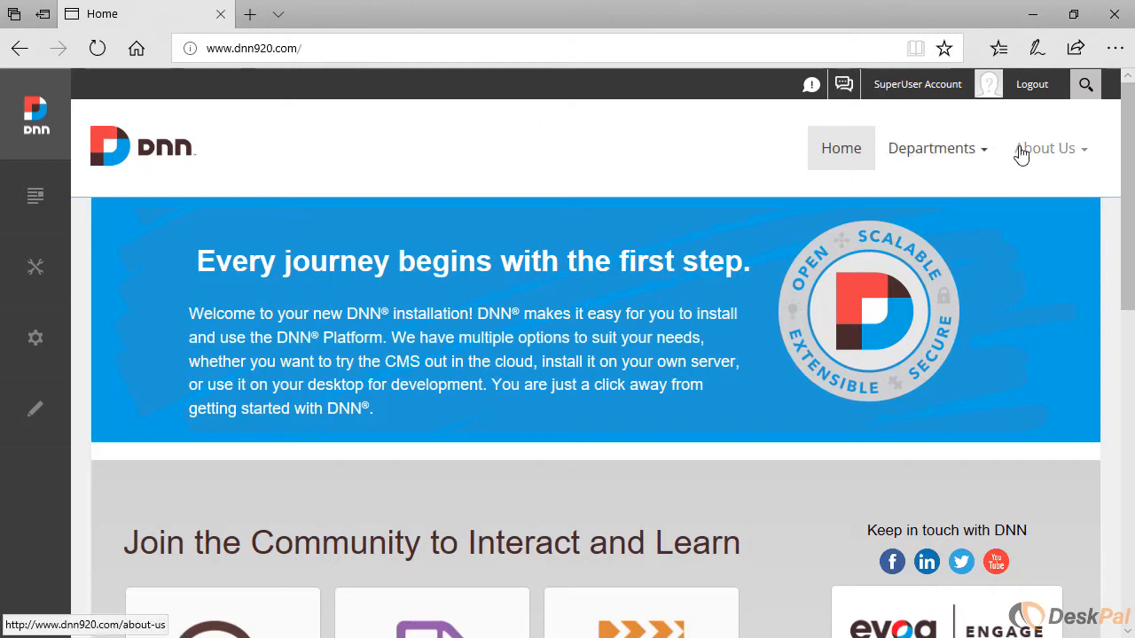
Step: Navigate via the About Us menu to the Our Company page
click(1046, 149)
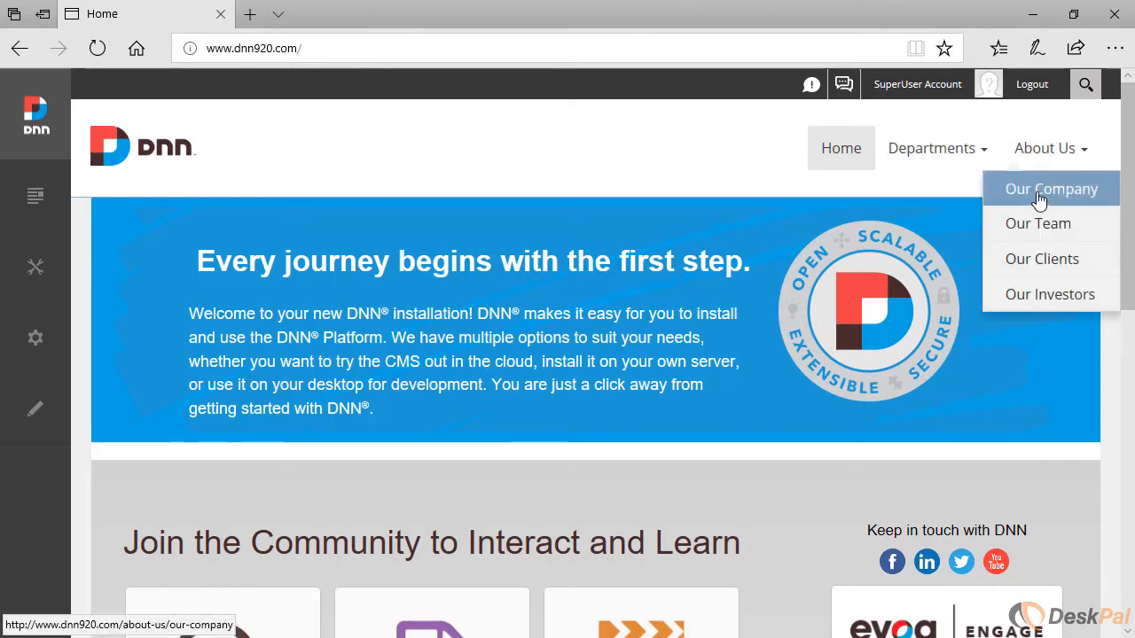
click(1049, 188)
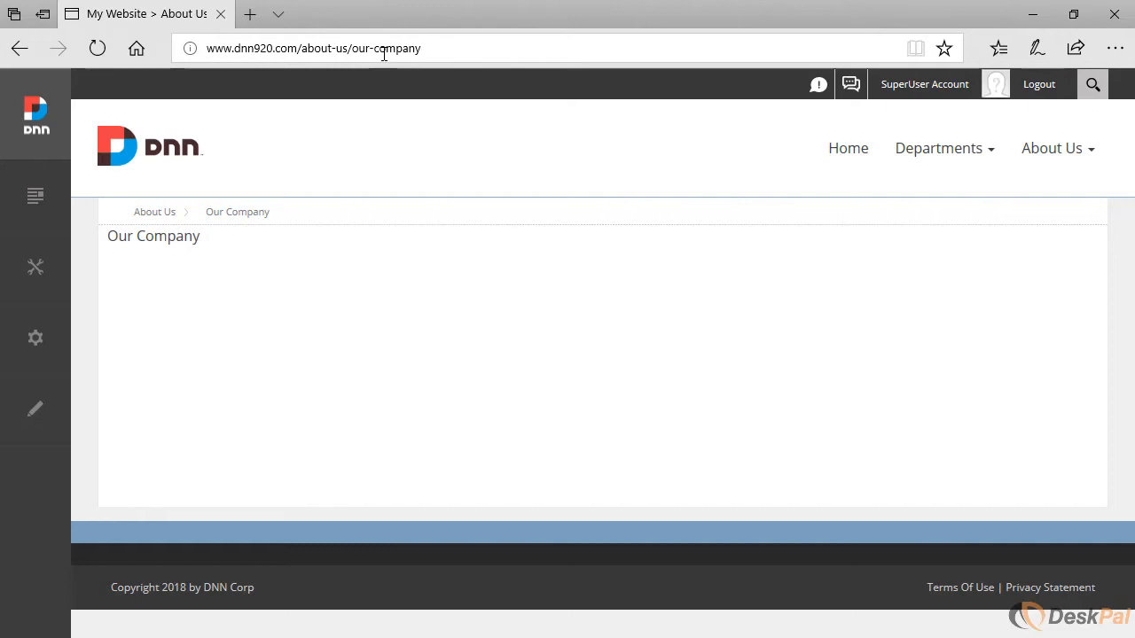
mouse_move(35, 408)
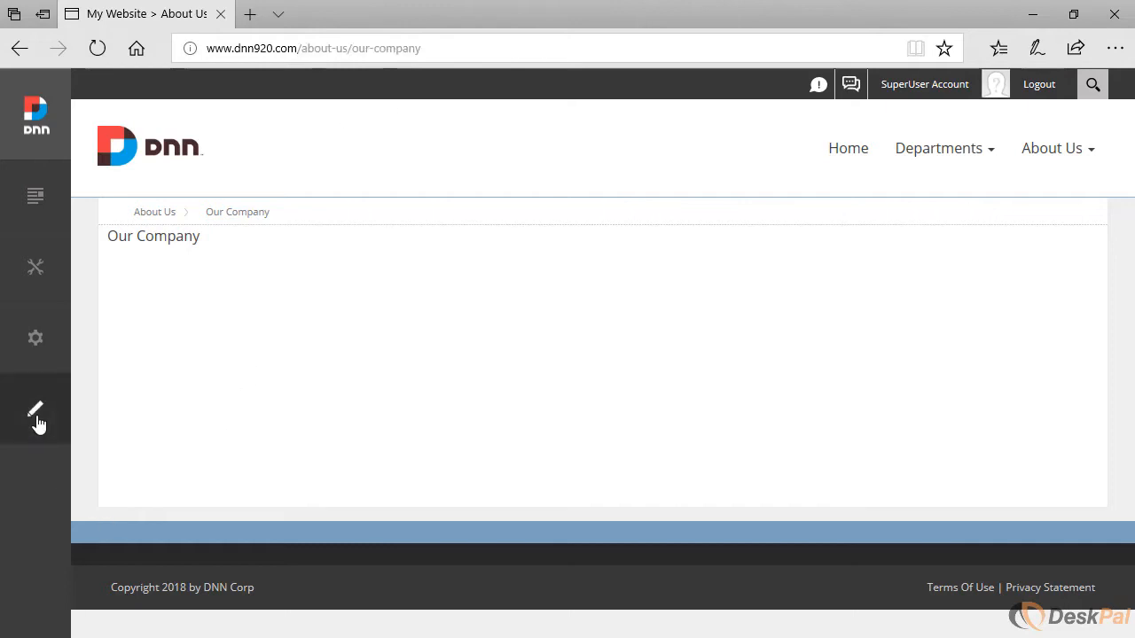
Step: Open the Our Company page settings at the Advanced S.E.O. section showing /about-us/our-company
click(36, 410)
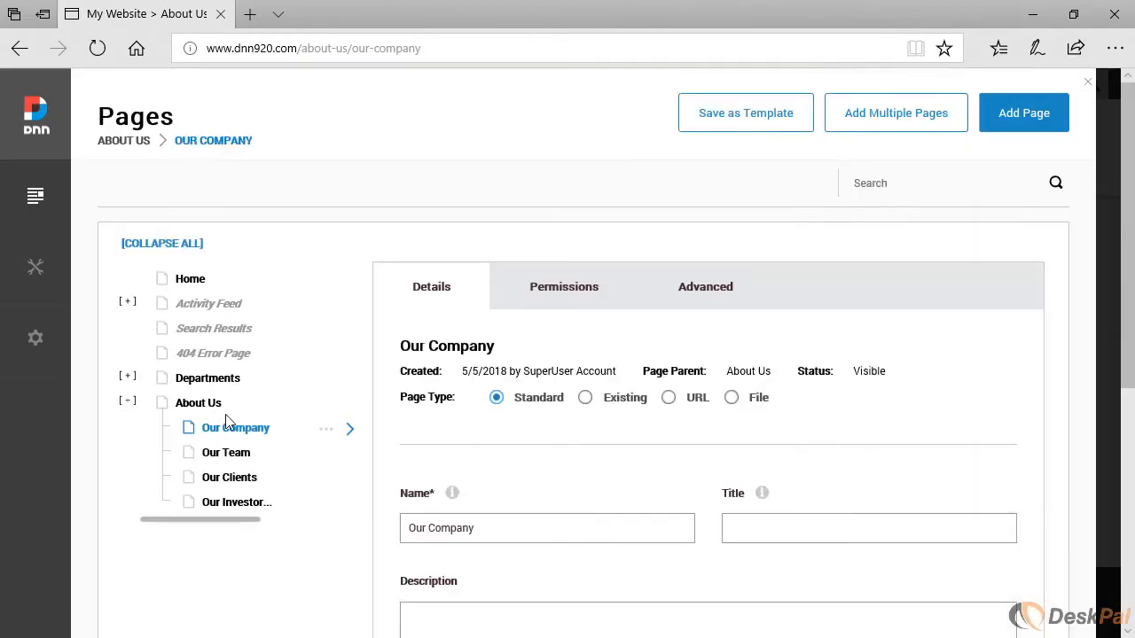
click(705, 287)
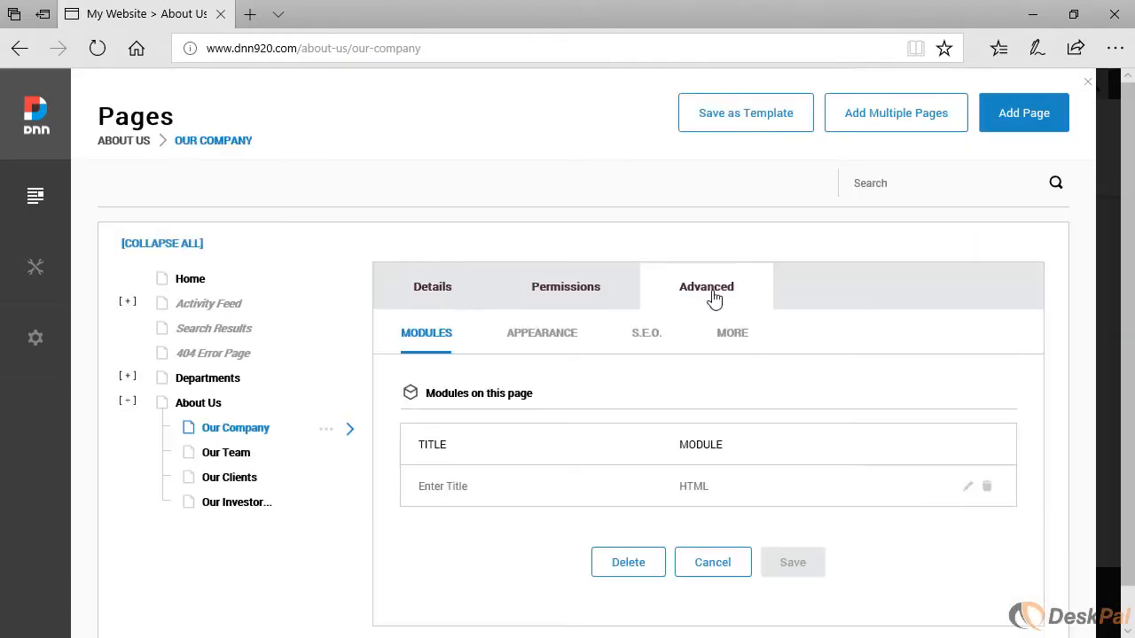
click(645, 333)
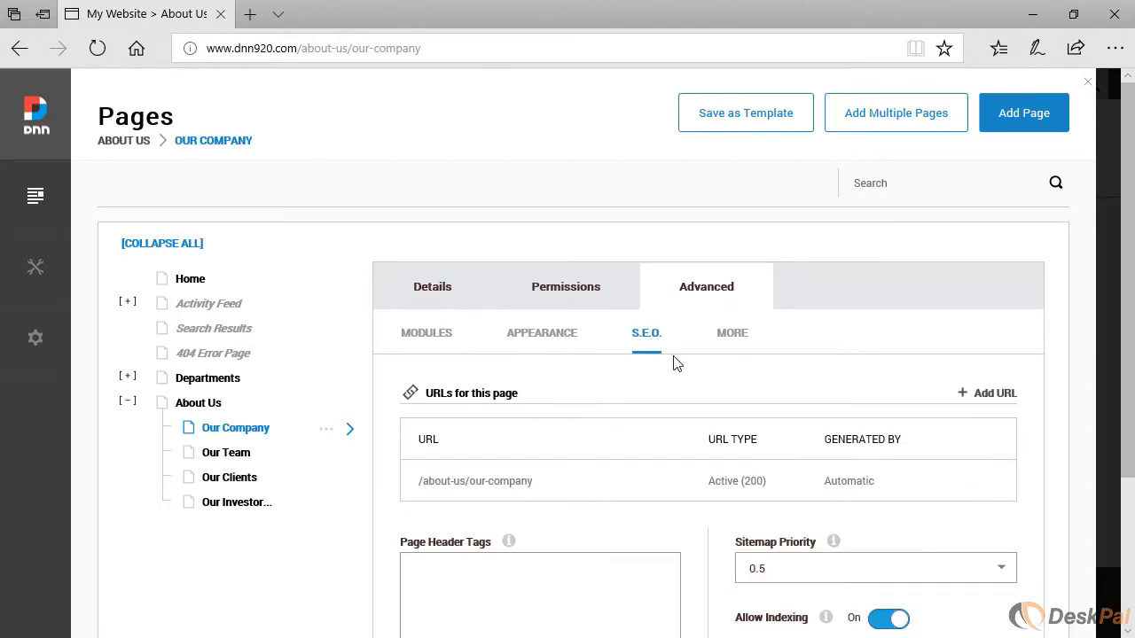
mouse_move(986, 401)
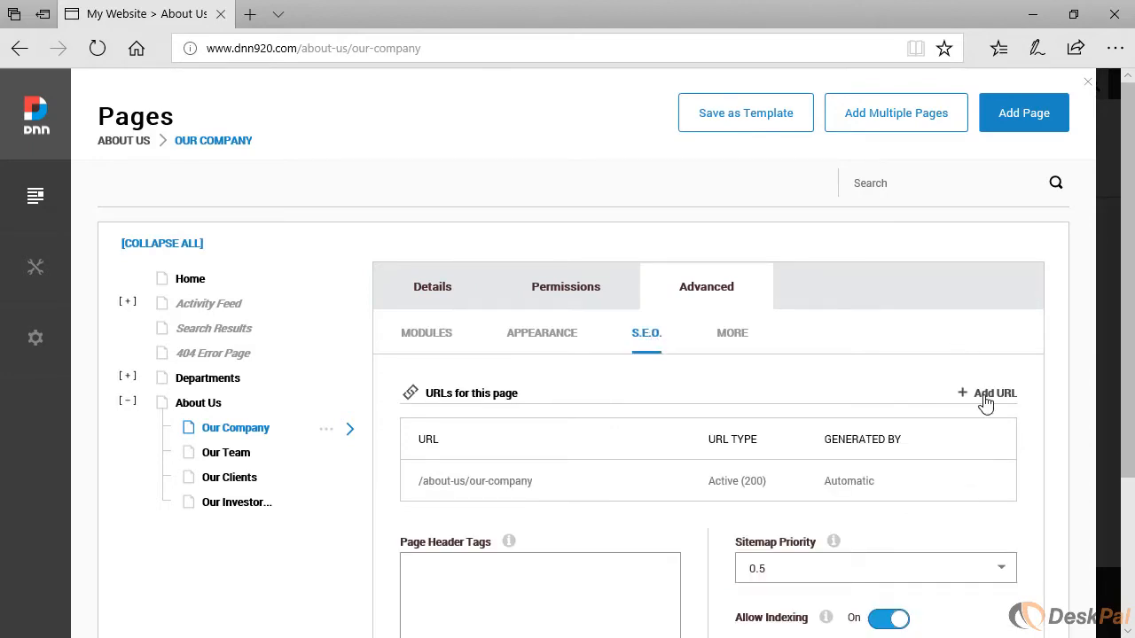
Step: Add /about/company.php as a Redirect (301) URL and copy the path for testing
click(985, 394)
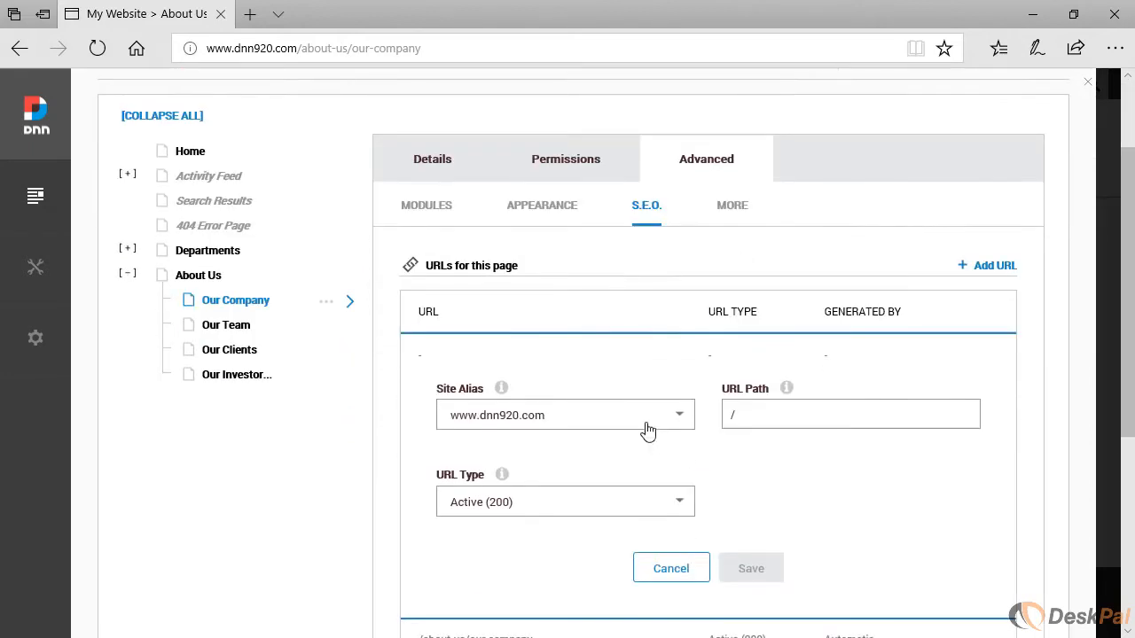
mouse_move(599, 442)
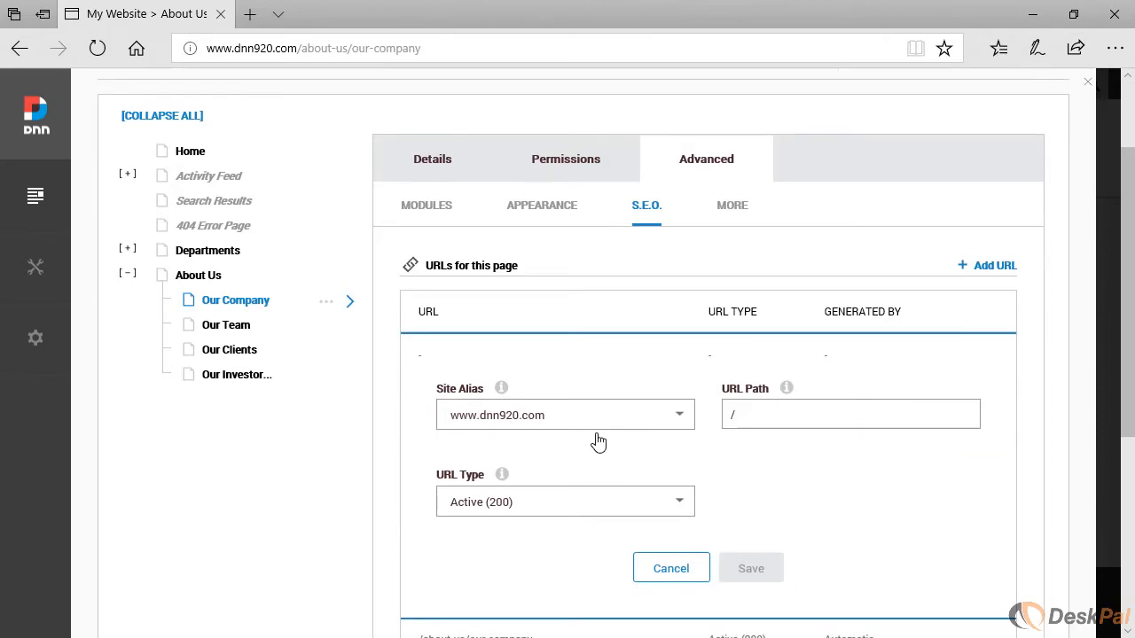
mouse_move(417, 507)
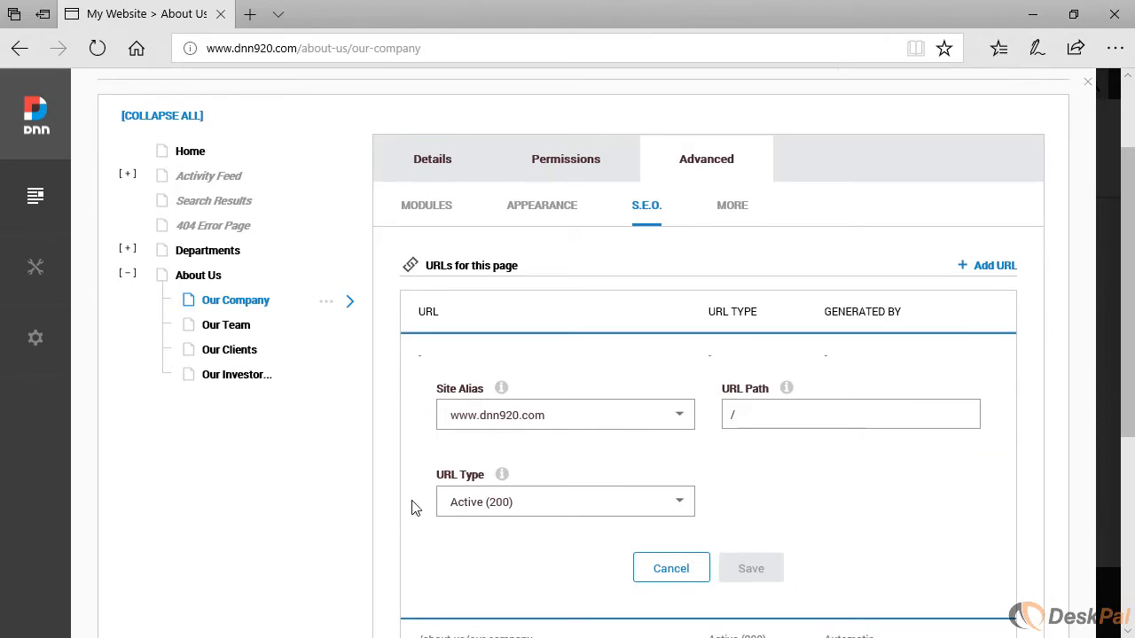
mouse_move(476, 511)
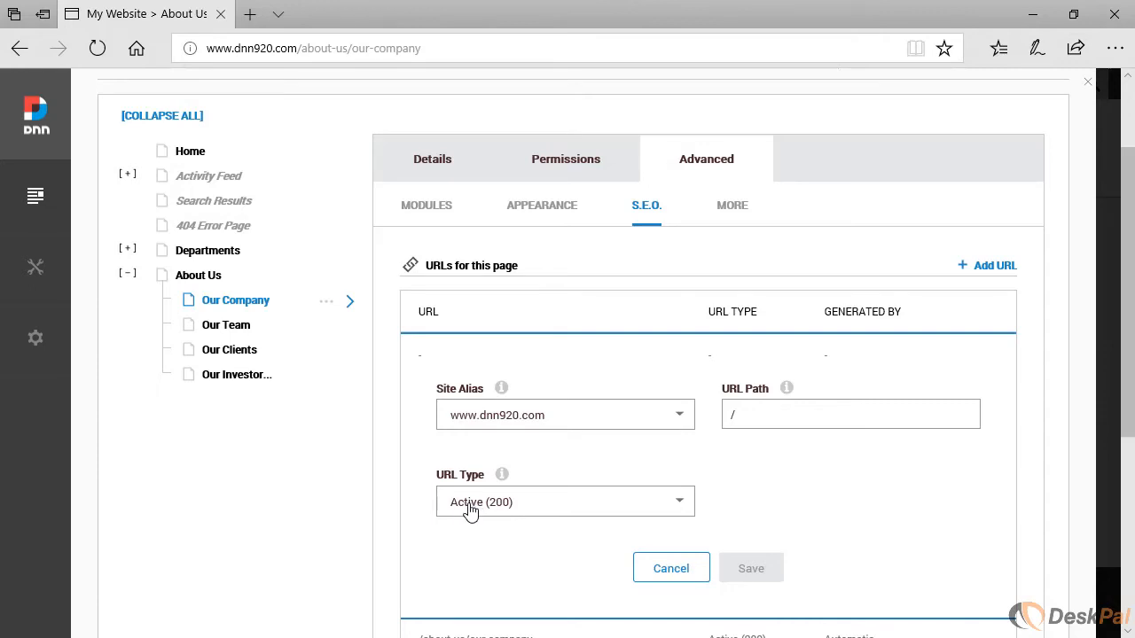
click(564, 500)
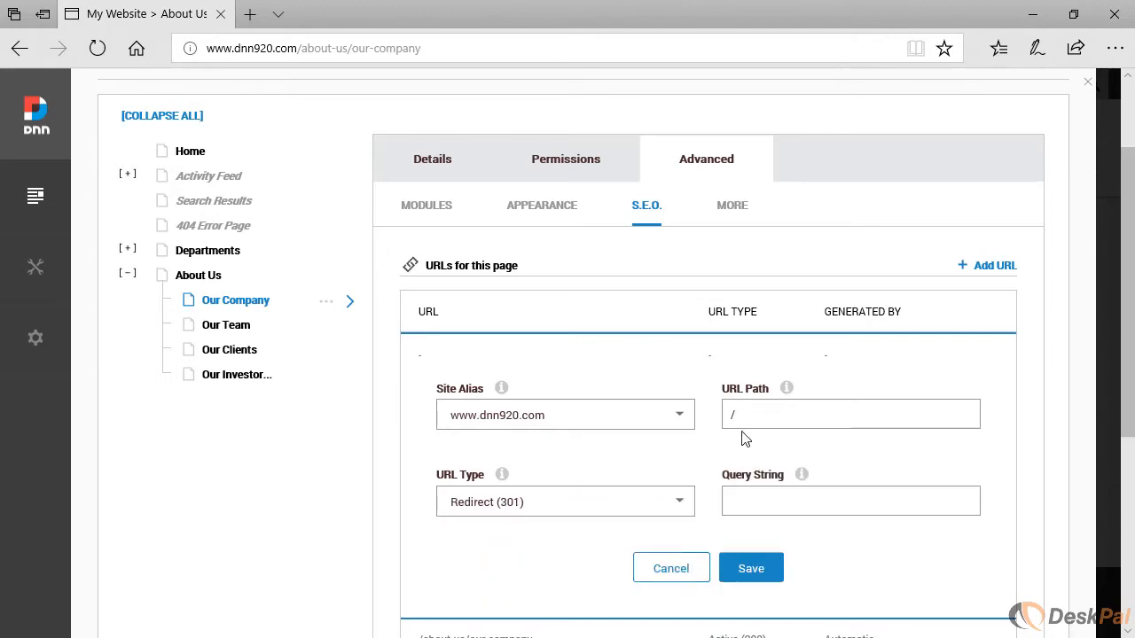
click(849, 415)
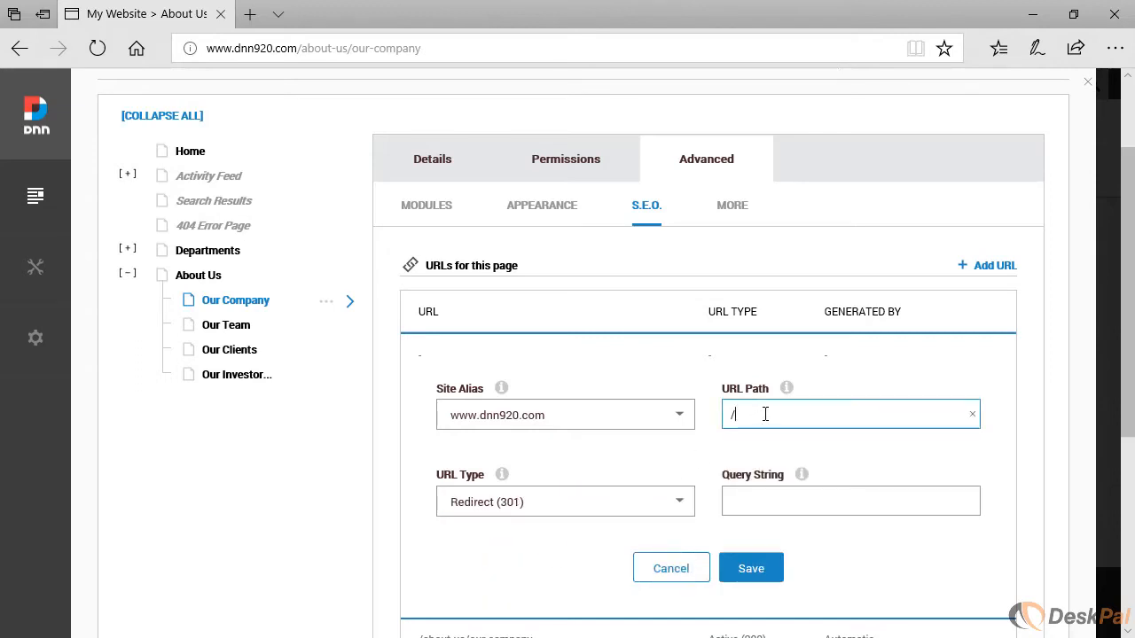
text(ade)
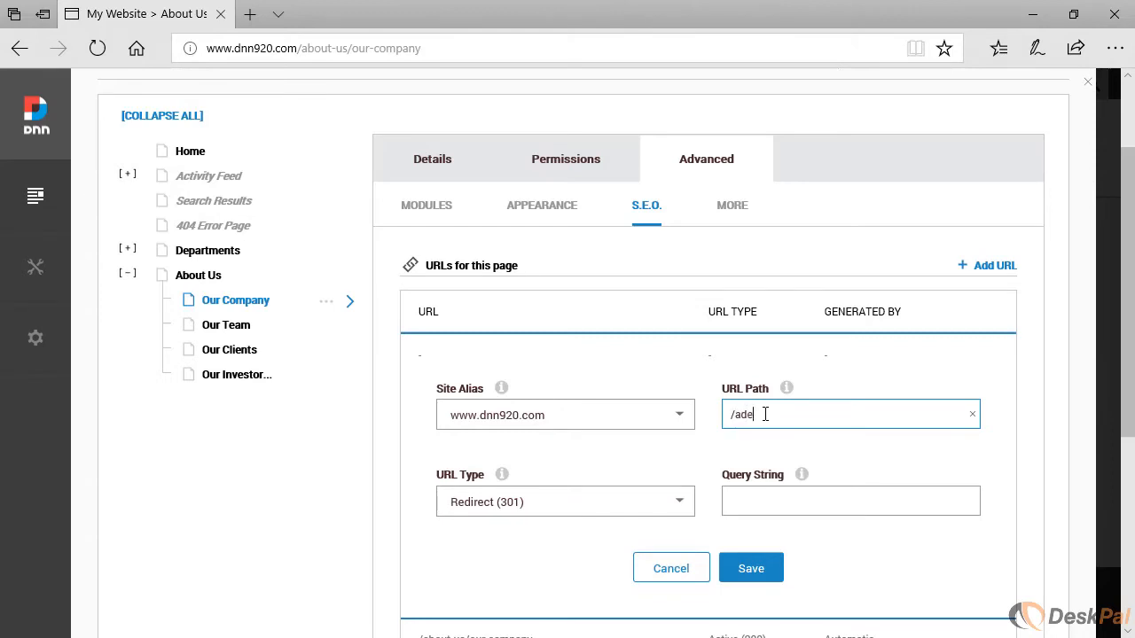
key(Backspace)
text(bout/)
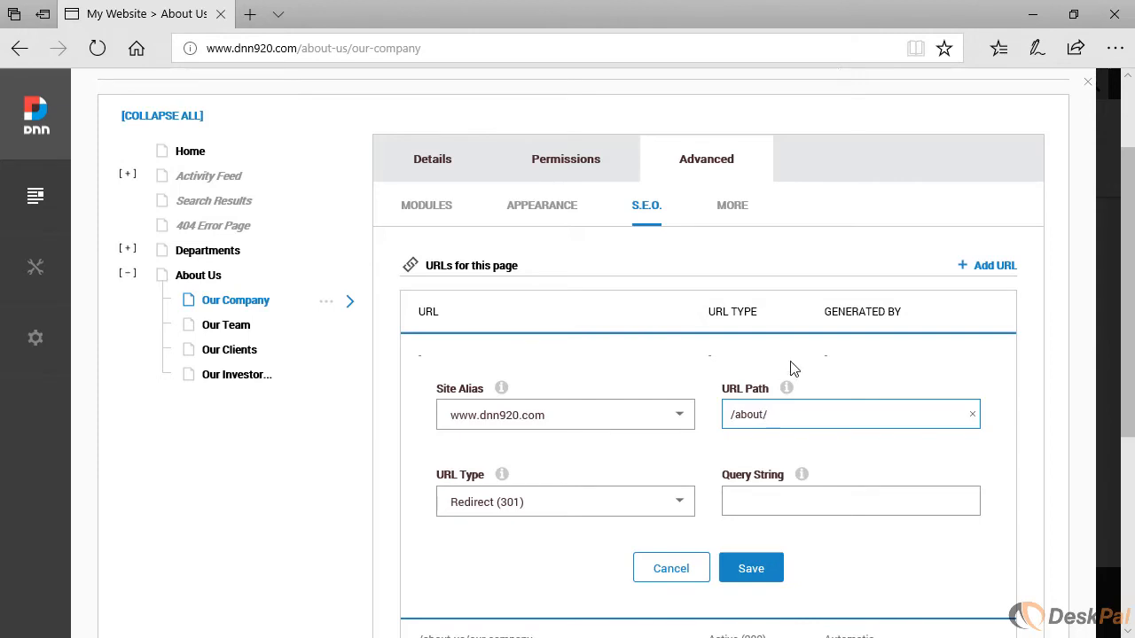
text(company.p)
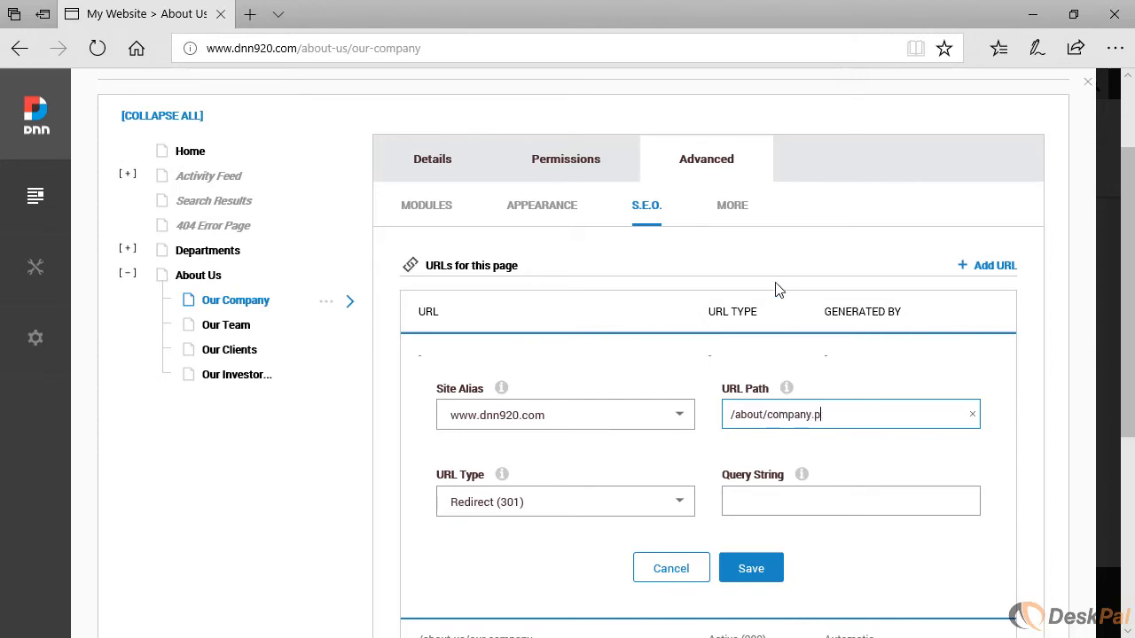
text(hp)
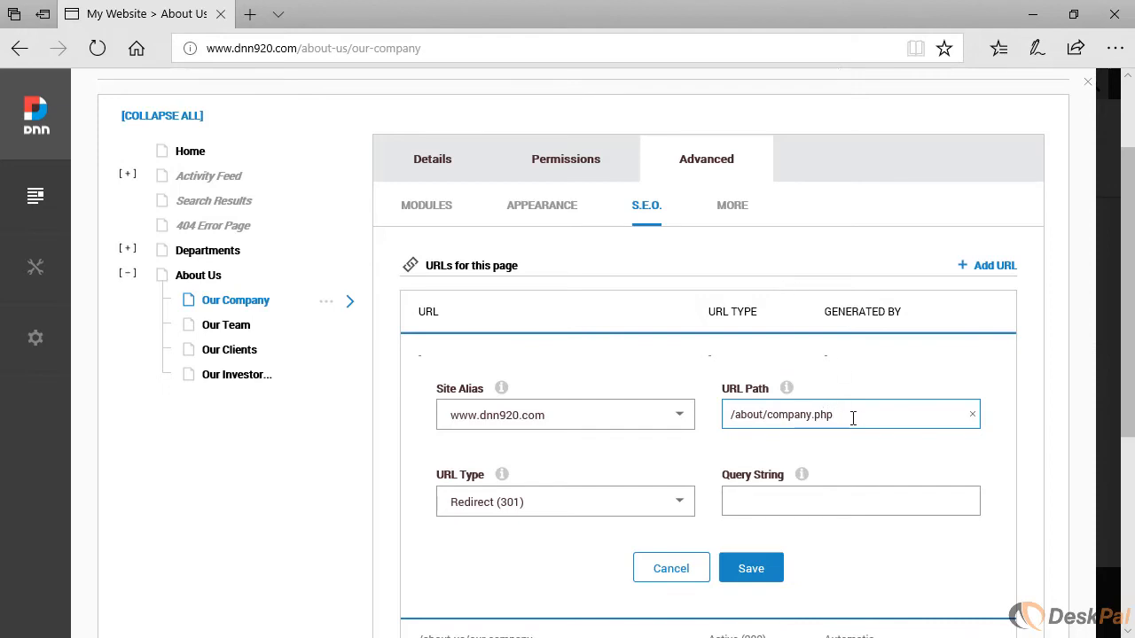
mouse_move(493, 510)
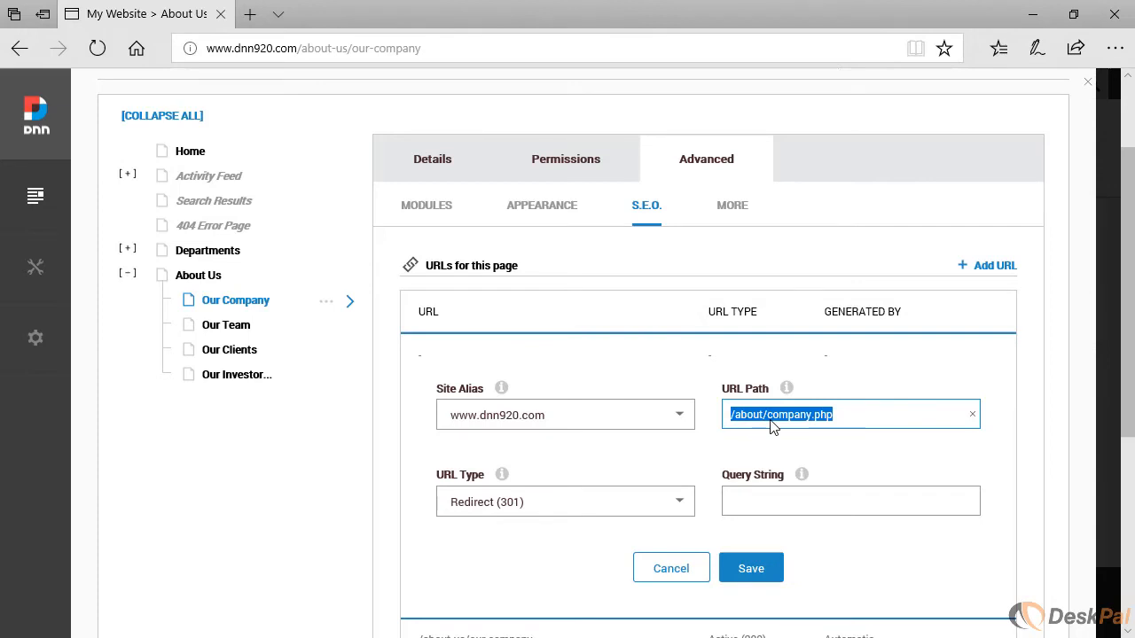
mouse_move(808, 422)
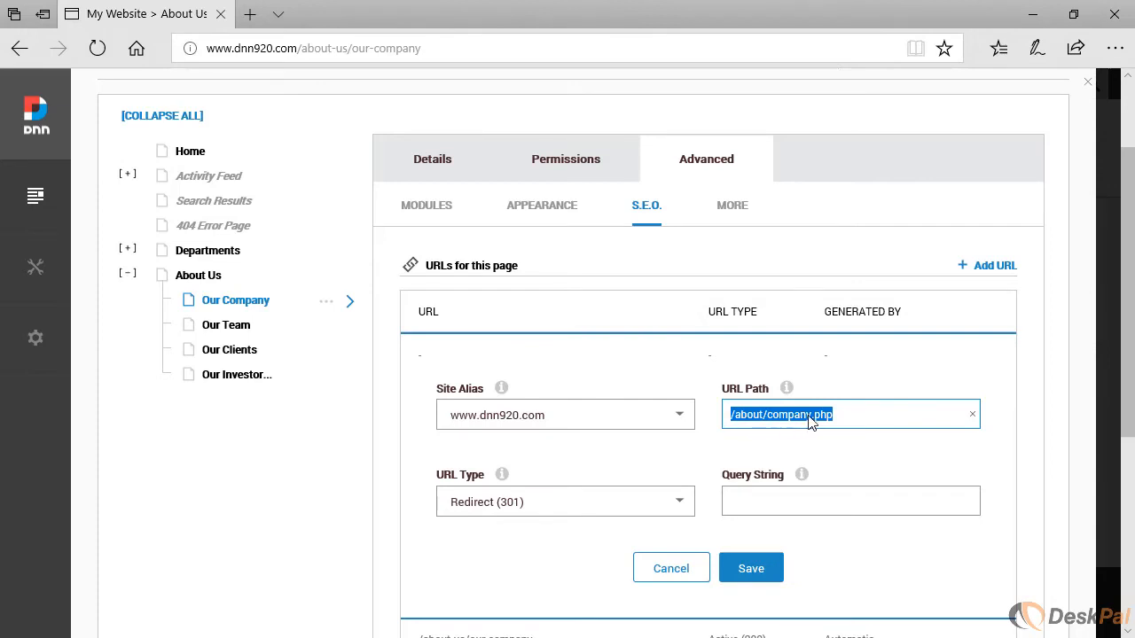
right_click(780, 415)
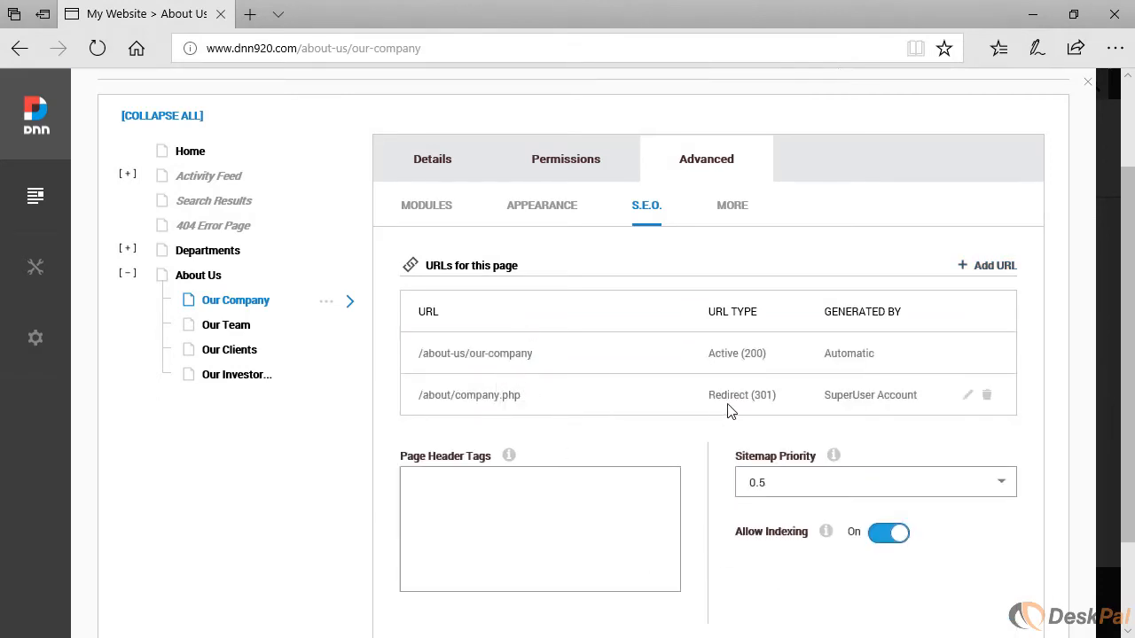
mouse_move(778, 406)
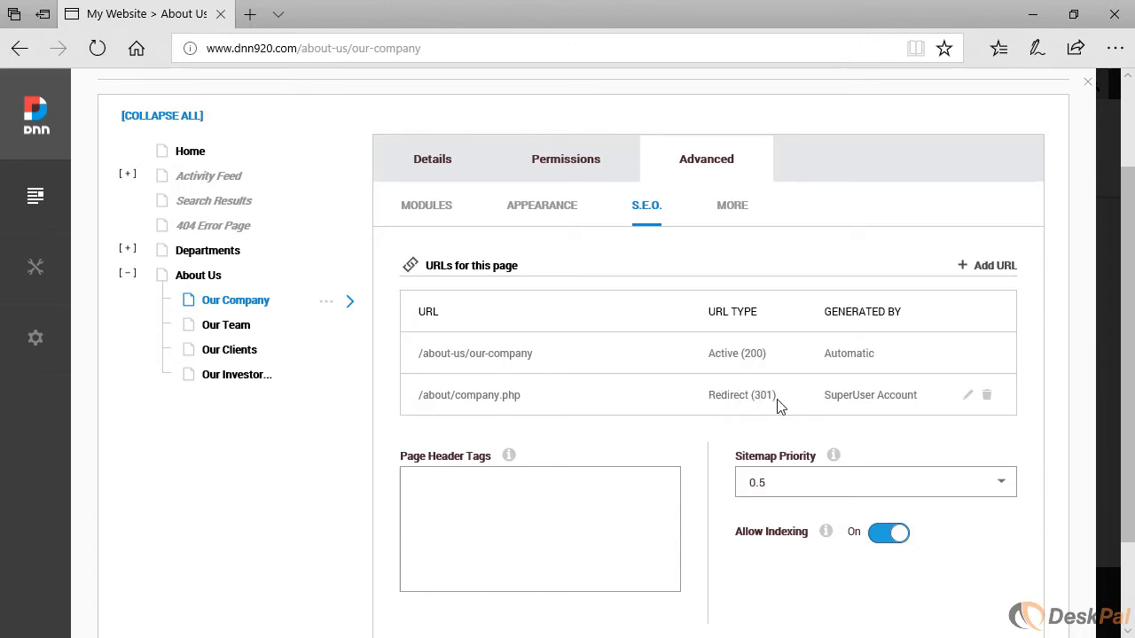
mouse_move(928, 406)
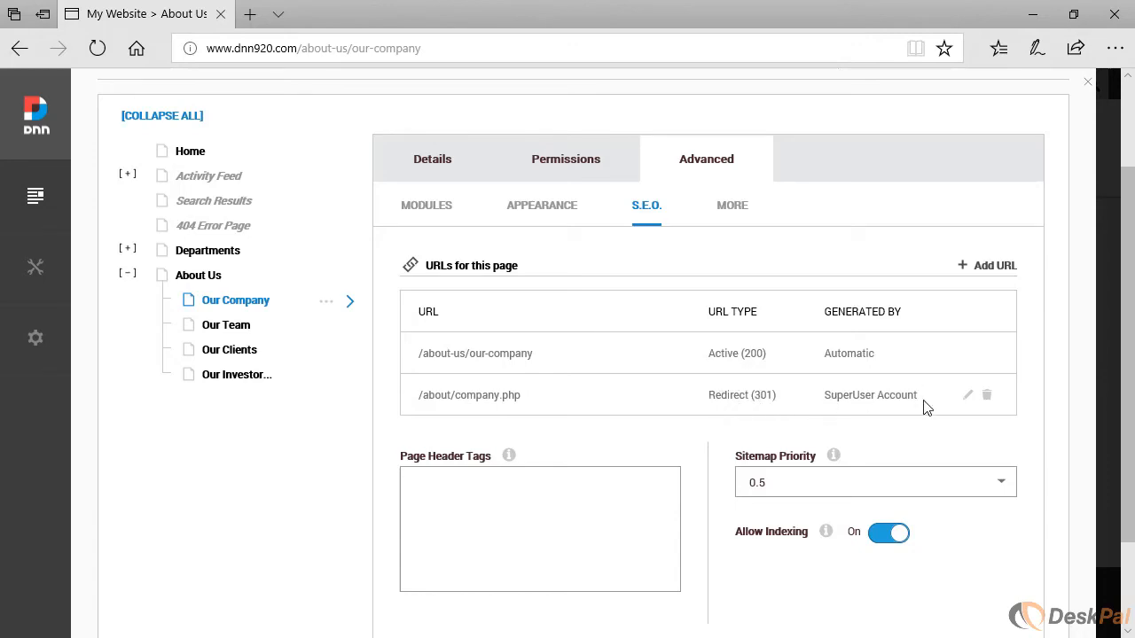
mouse_move(851, 399)
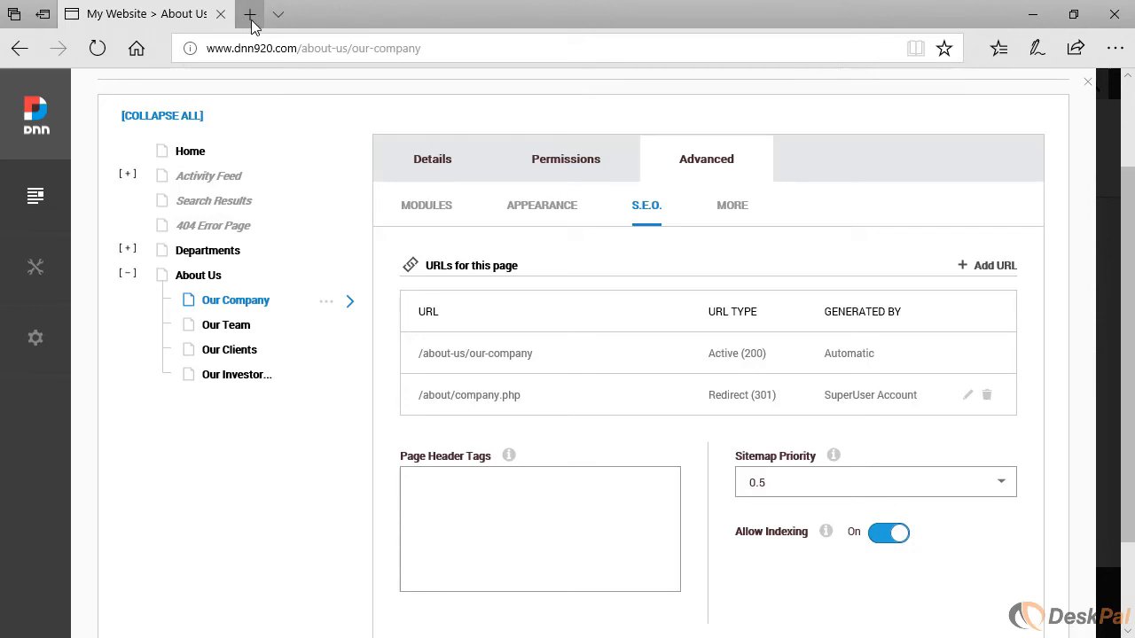
Step: Open a second Edge tab on the site, landing on the Our Company S.E.O. settings
click(250, 14)
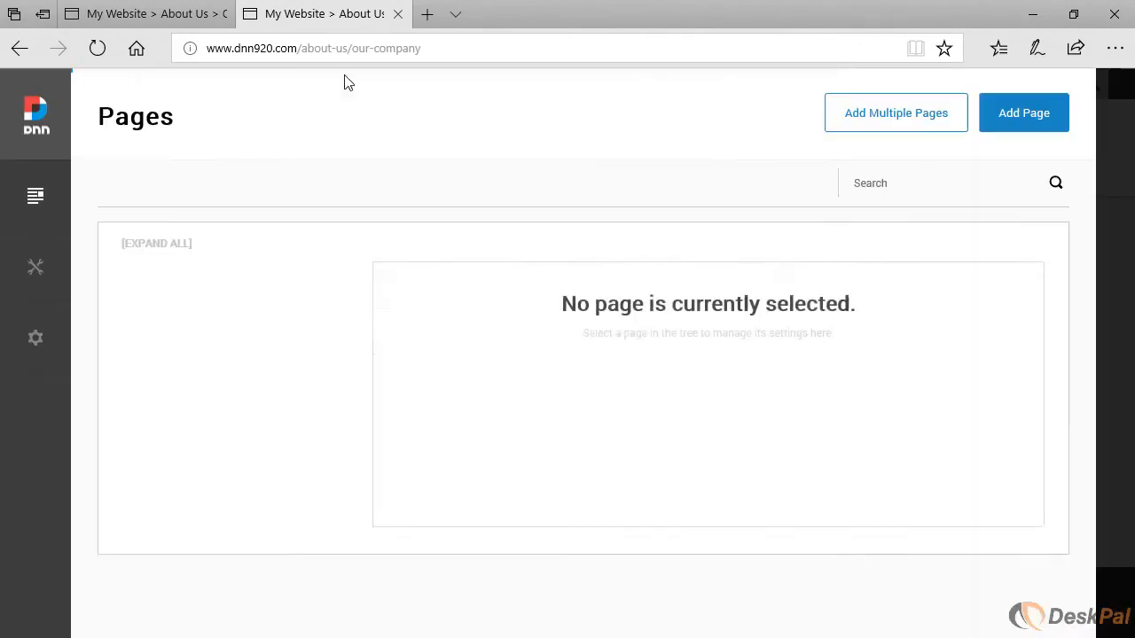
click(234, 428)
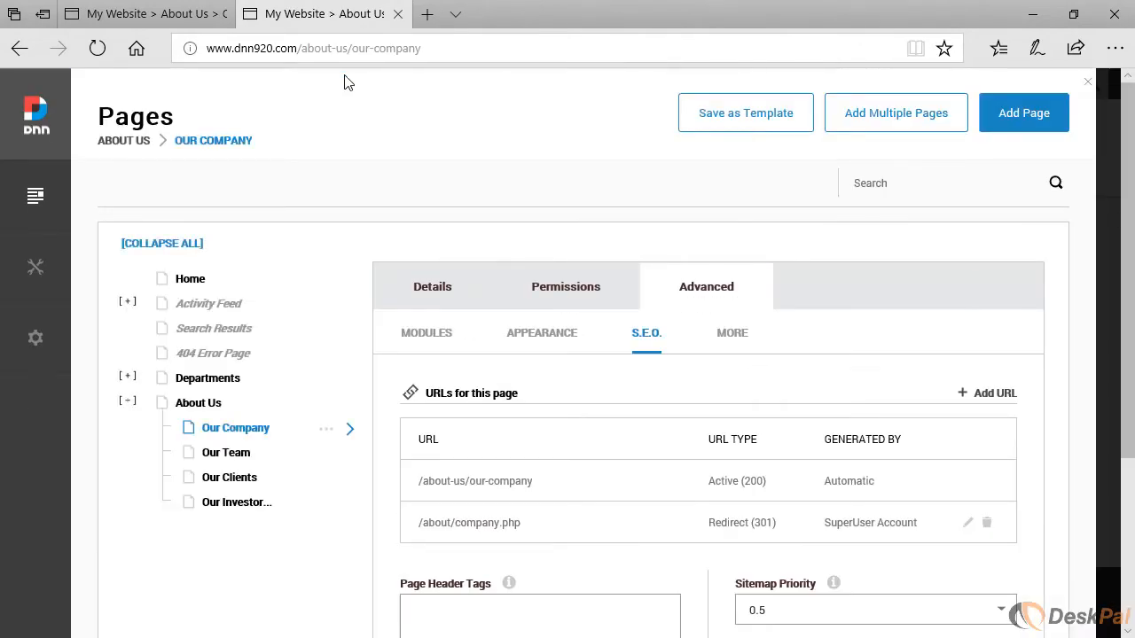
mouse_move(507, 539)
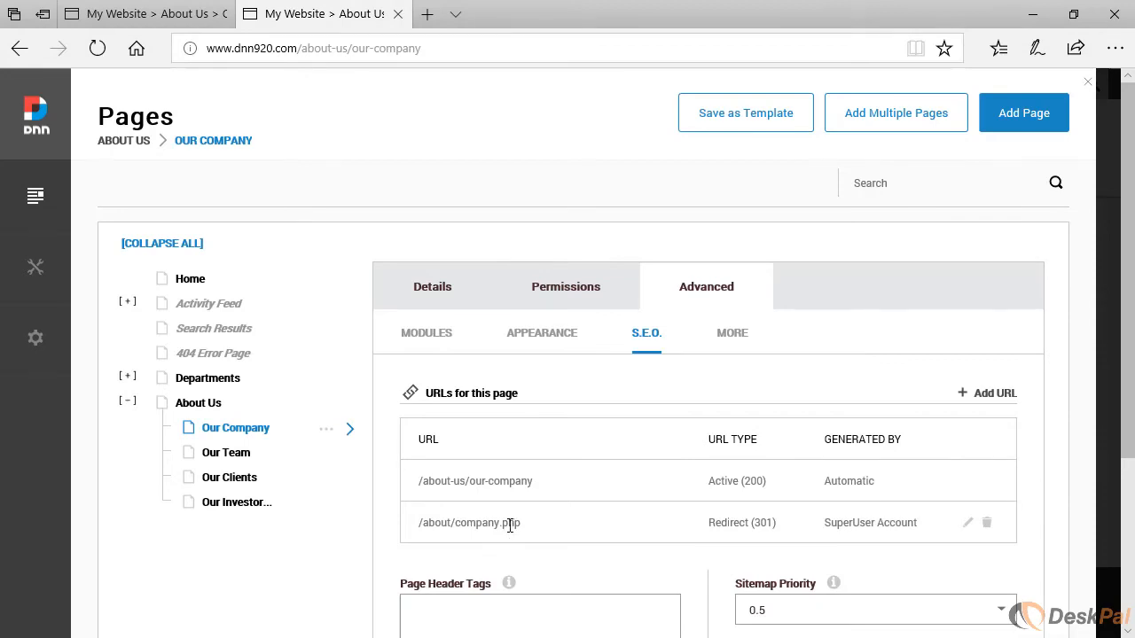
Step: Add another URL reusing /about/company.php, changed to /about/company.html as a 301 redirect
double_click(468, 522)
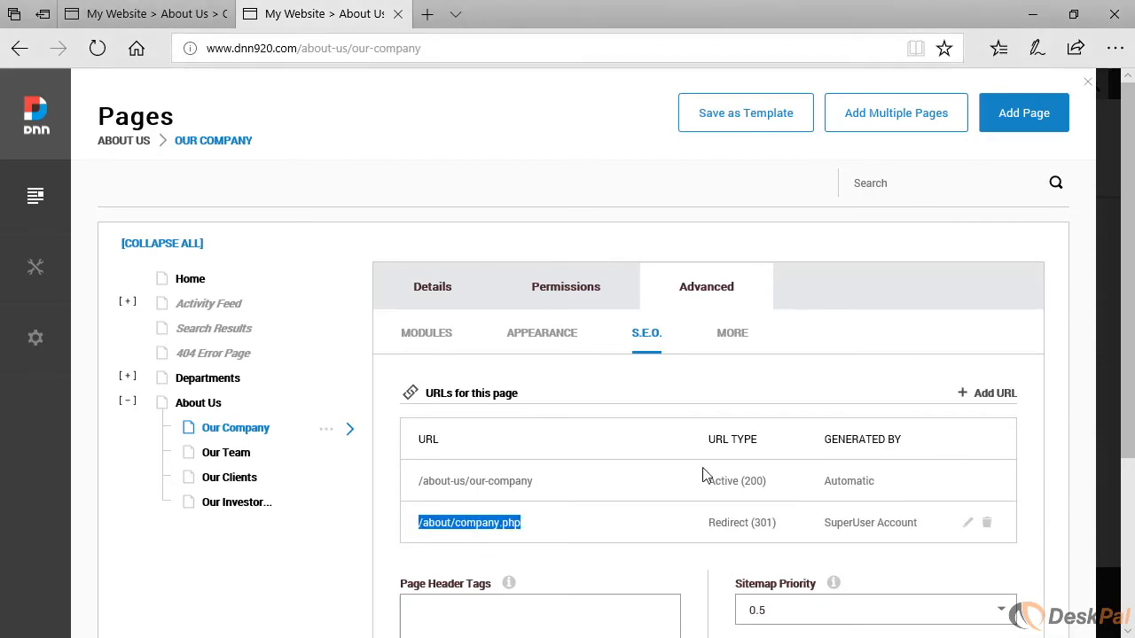
click(993, 393)
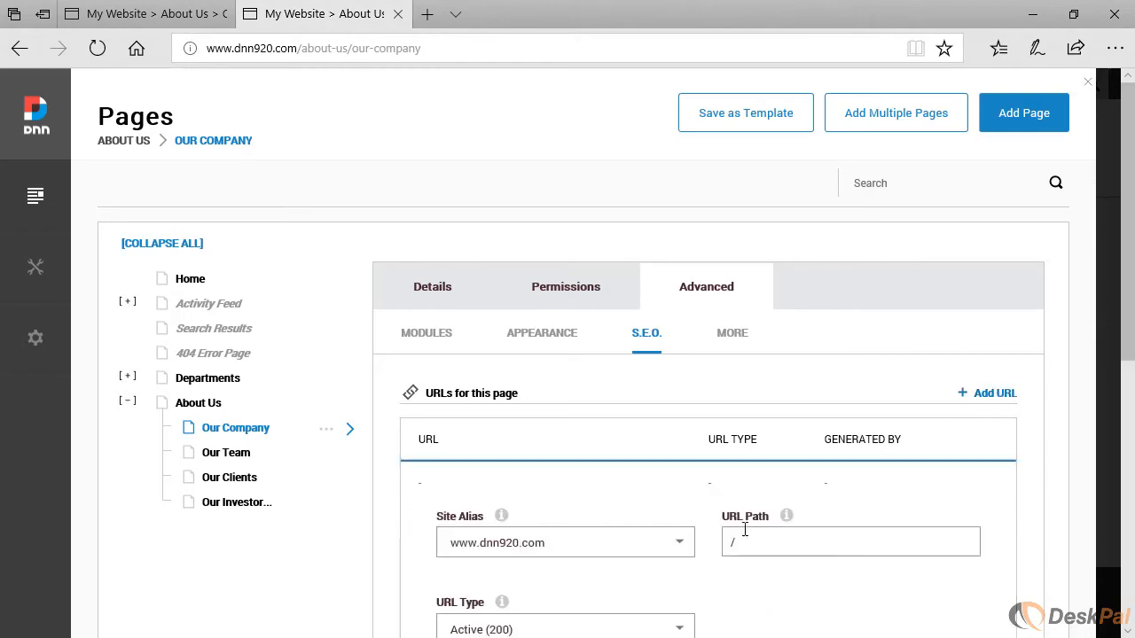
text(/about/company.php)
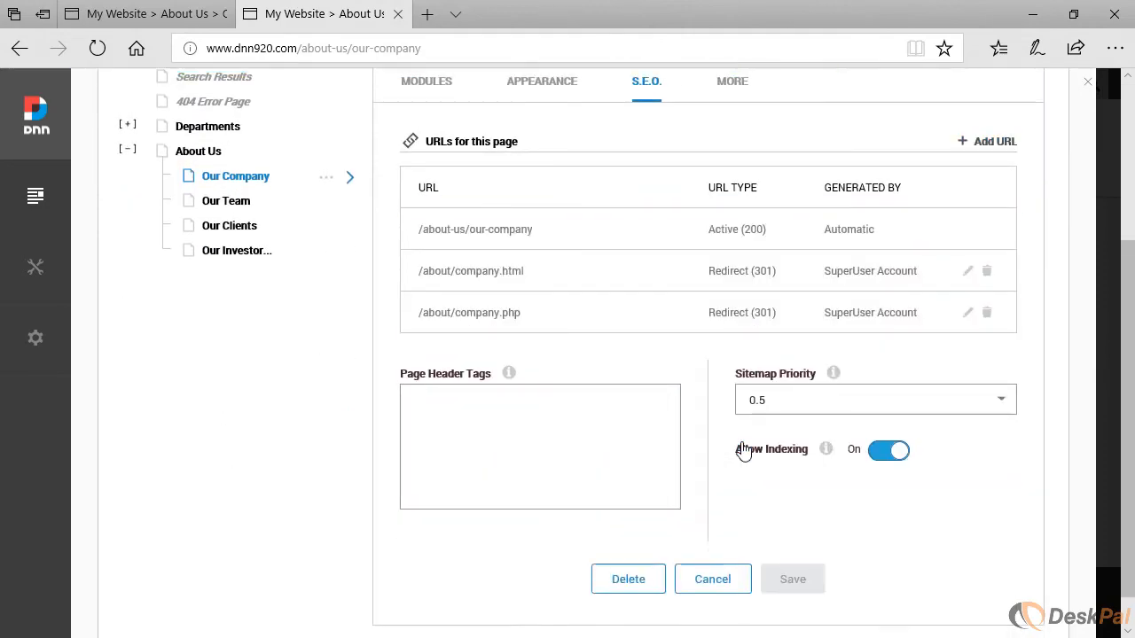
scroll(up, 3)
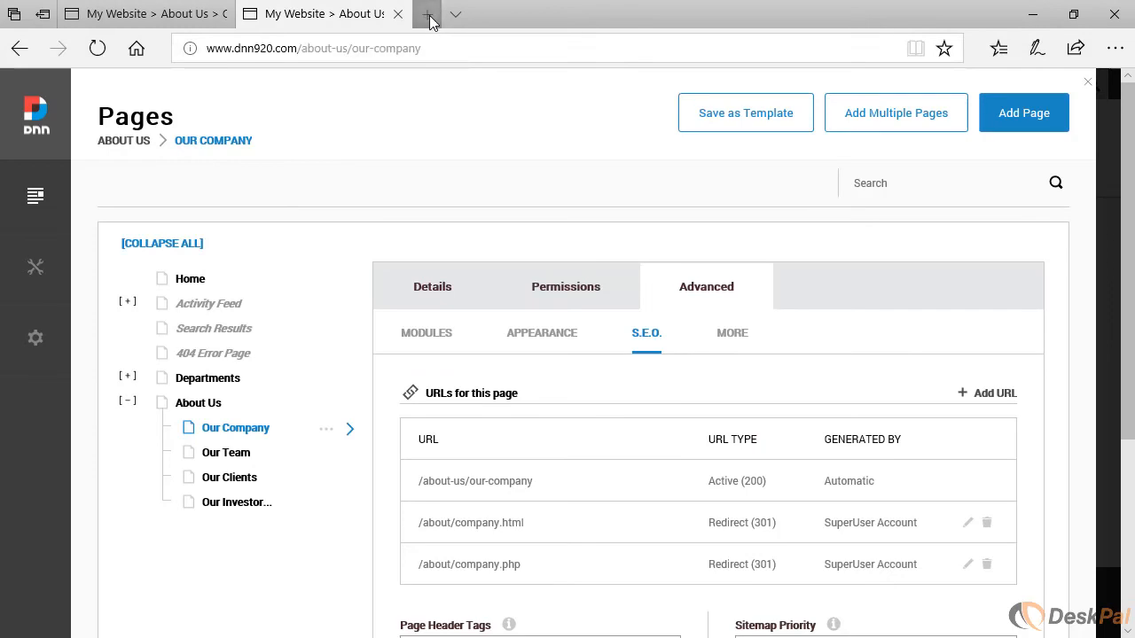
Step: Start a third browser tab to test the company.html redirect to the Our Company page
click(426, 14)
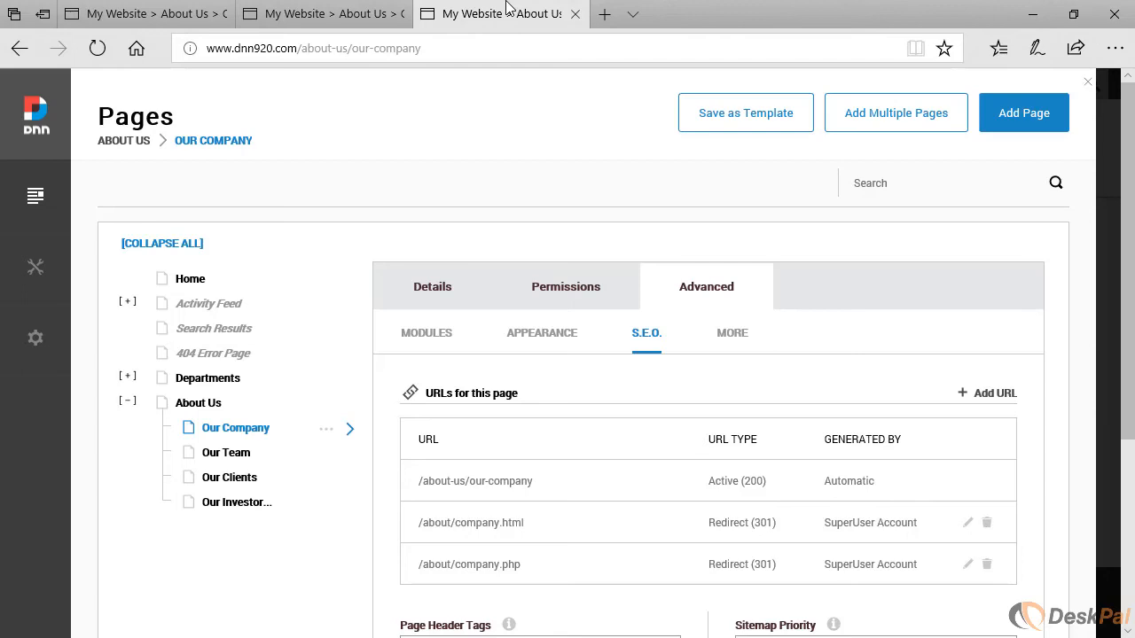
mouse_move(471, 425)
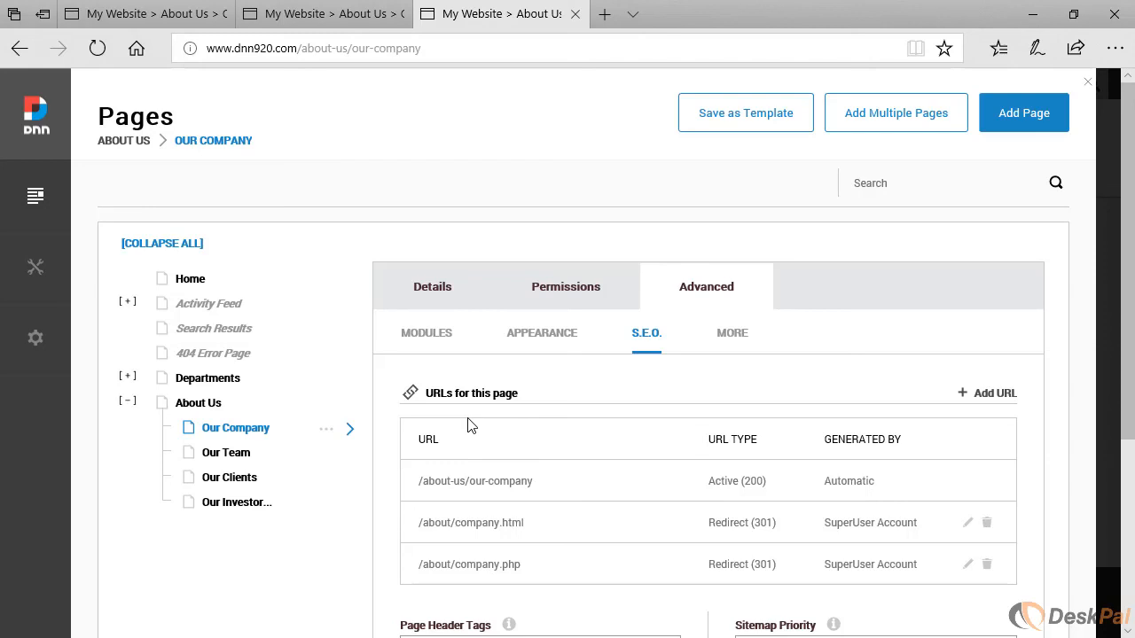
mouse_move(444, 423)
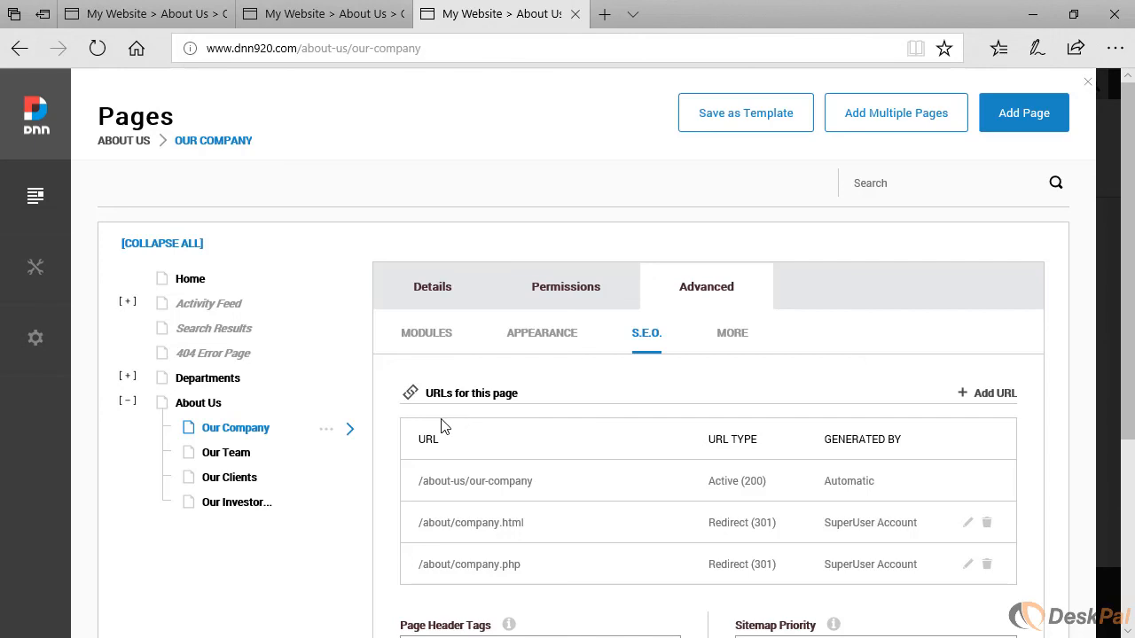